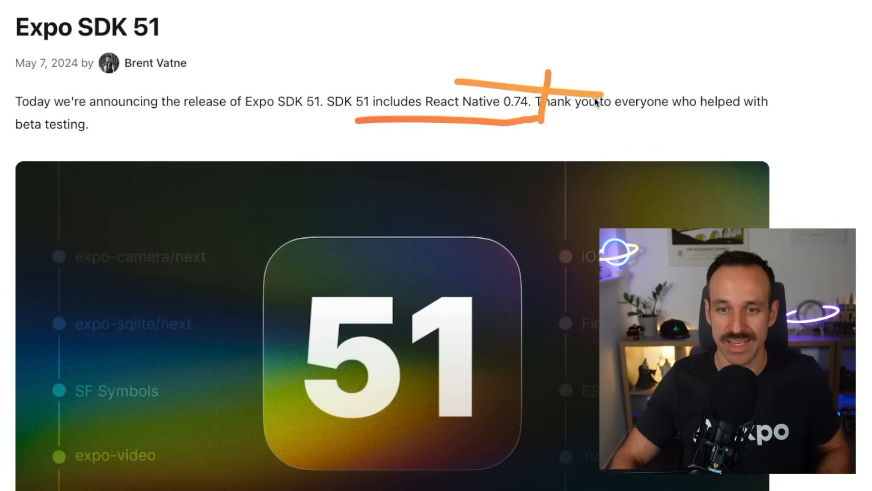
Step: Scroll through the newRelease project and hide the terminal output with Ctrl+R
{"action": "scroll", "scroll_direction": "down", "scroll_amount": 3}
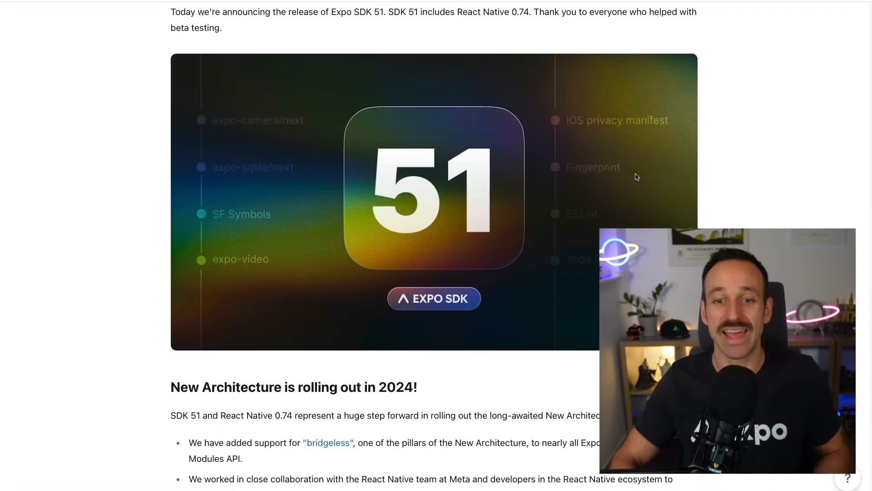
{"action": "scroll", "scroll_direction": "down", "scroll_amount": 3}
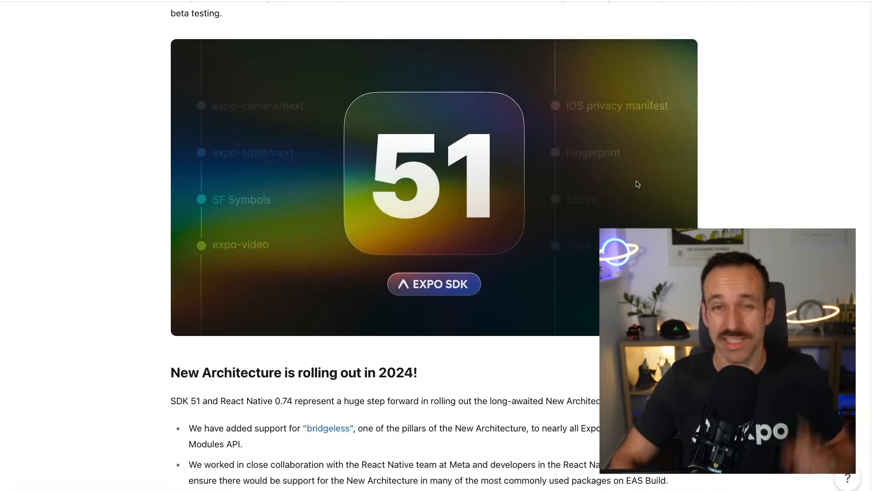
{"action": "scroll", "scroll_direction": "down", "scroll_amount": 3}
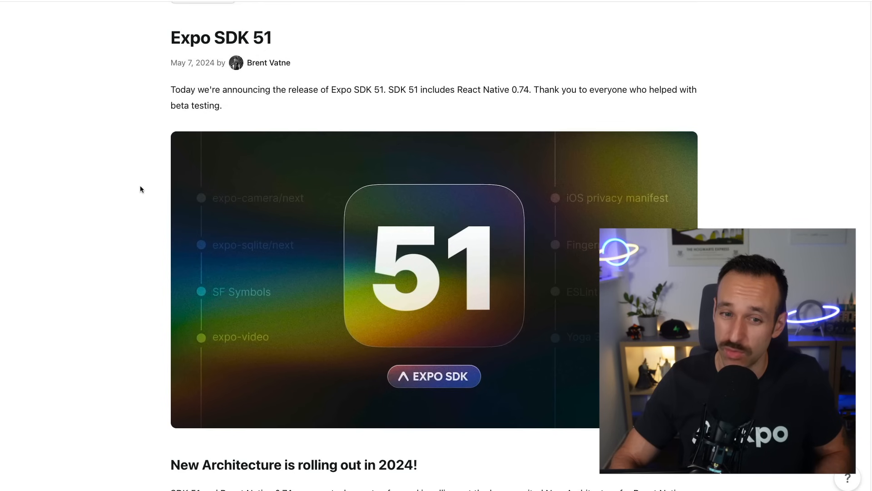
{"action": "scroll", "scroll_direction": "down", "scroll_amount": 3}
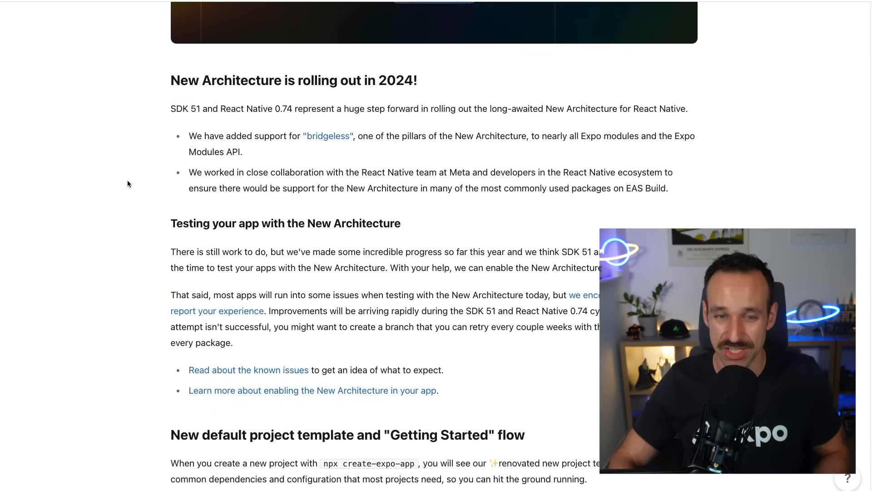
{"action": "mouse_move", "coordinate": [157, 69]}
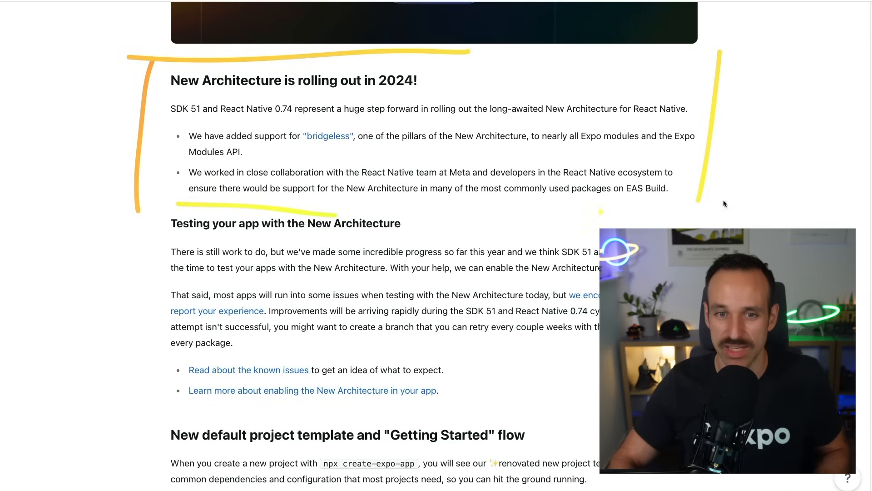
{"action": "mouse_move", "coordinate": [747, 117]}
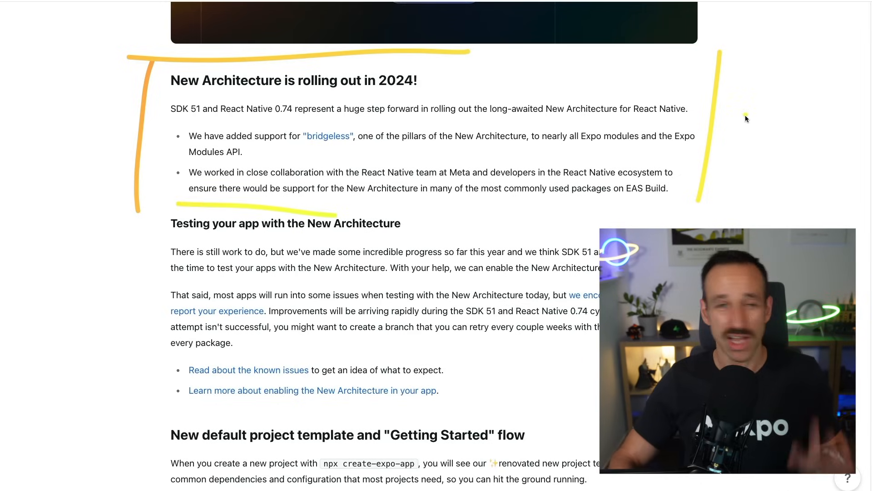
{"action": "left_click_drag", "start_coordinate": [495, 53], "coordinate": [718, 53]}
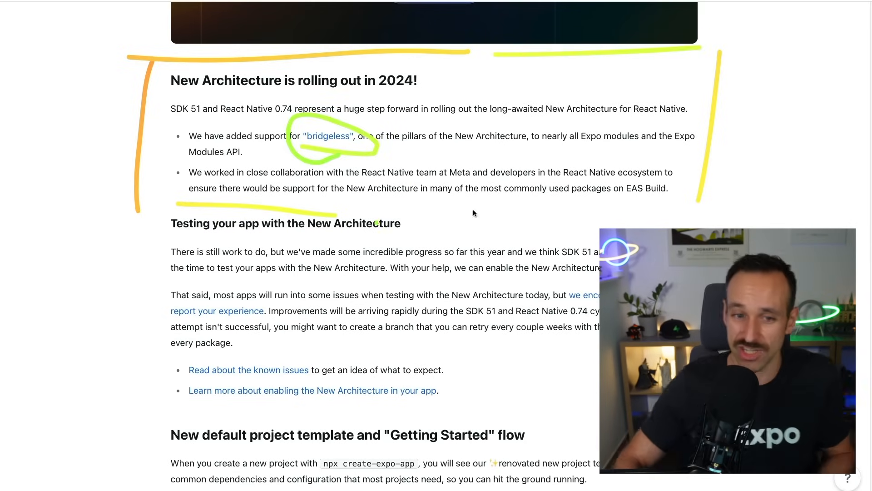
{"action": "mouse_move", "coordinate": [294, 191]}
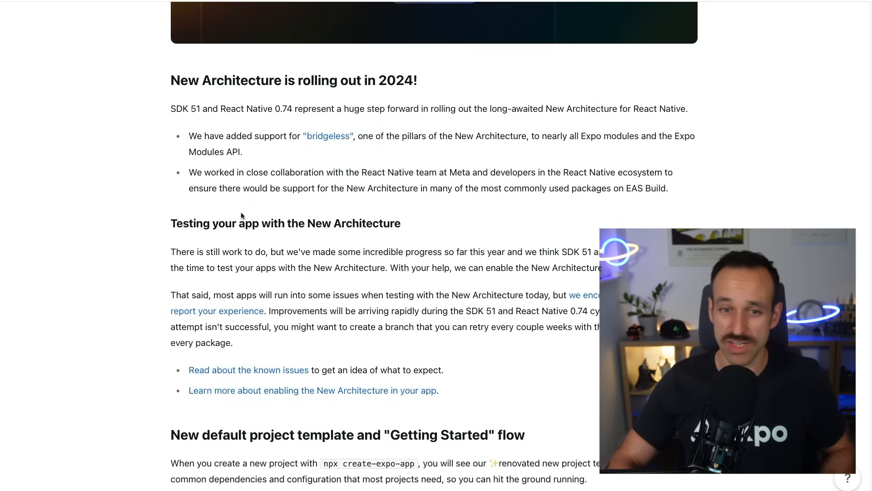
{"action": "scroll", "scroll_direction": "down", "scroll_amount": 3}
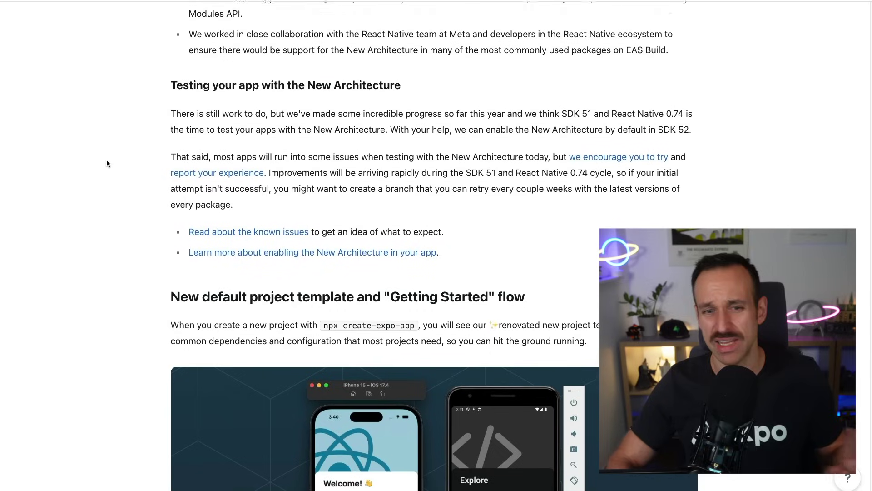
{"action": "scroll", "scroll_direction": "down", "scroll_amount": 3}
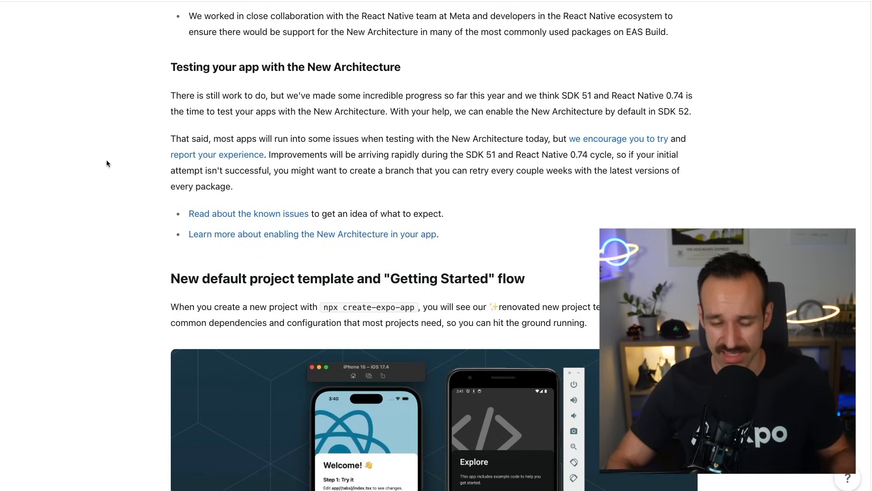
{"action": "scroll", "scroll_direction": "down", "scroll_amount": 3}
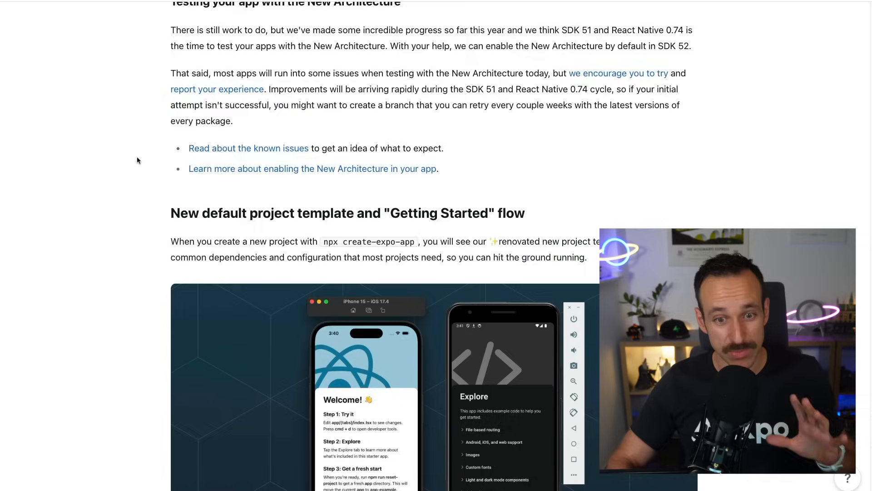
{"action": "scroll", "scroll_direction": "down", "scroll_amount": 3}
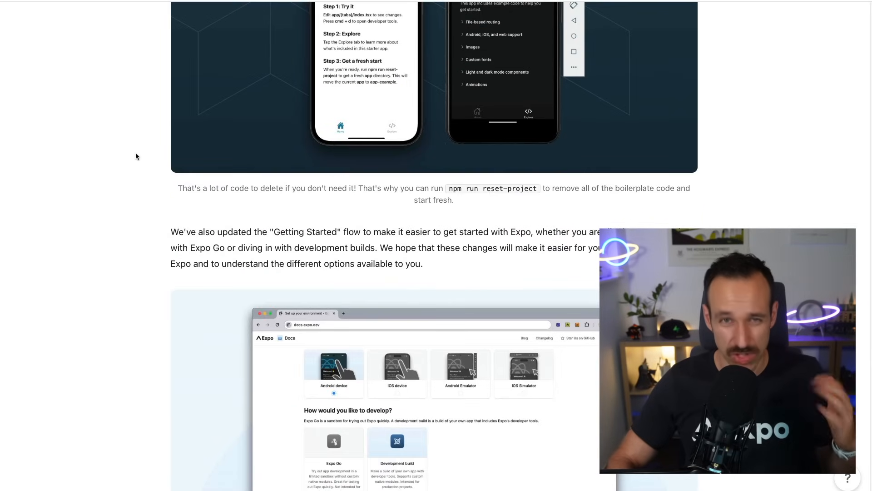
{"action": "scroll", "scroll_direction": "down", "scroll_amount": 3}
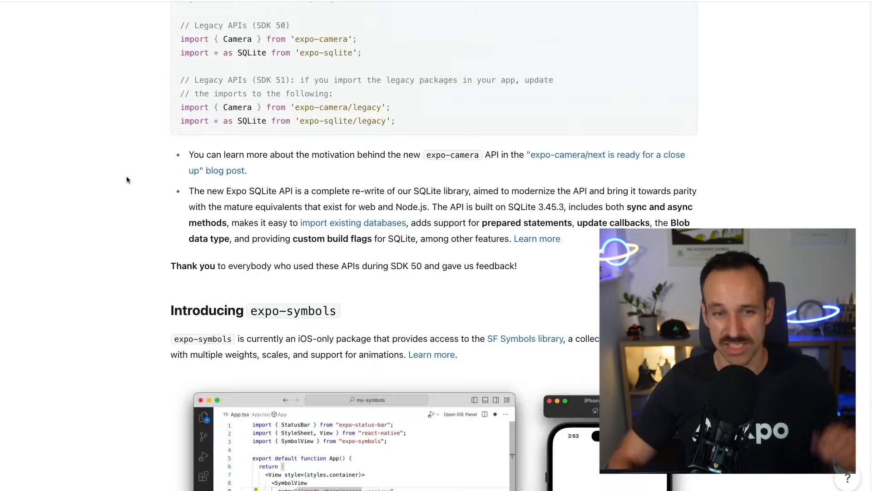
{"action": "scroll", "scroll_direction": "down", "scroll_amount": 3}
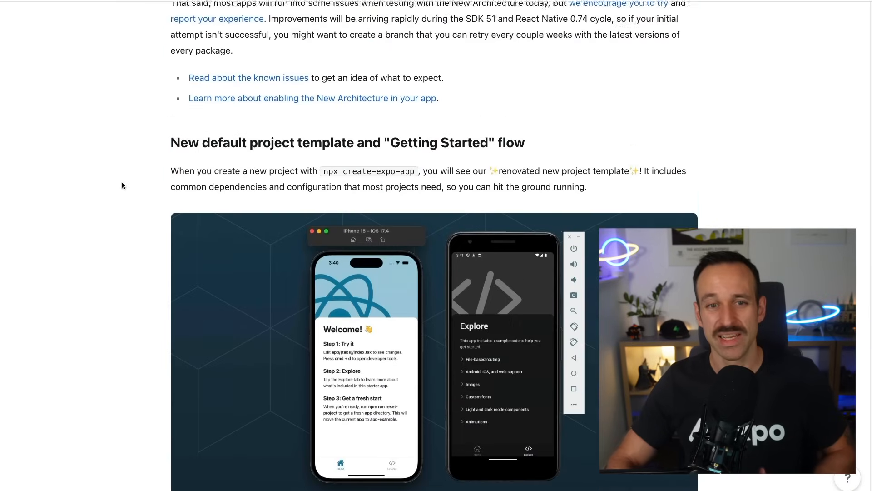
{"action": "scroll", "scroll_direction": "up", "scroll_amount": 3}
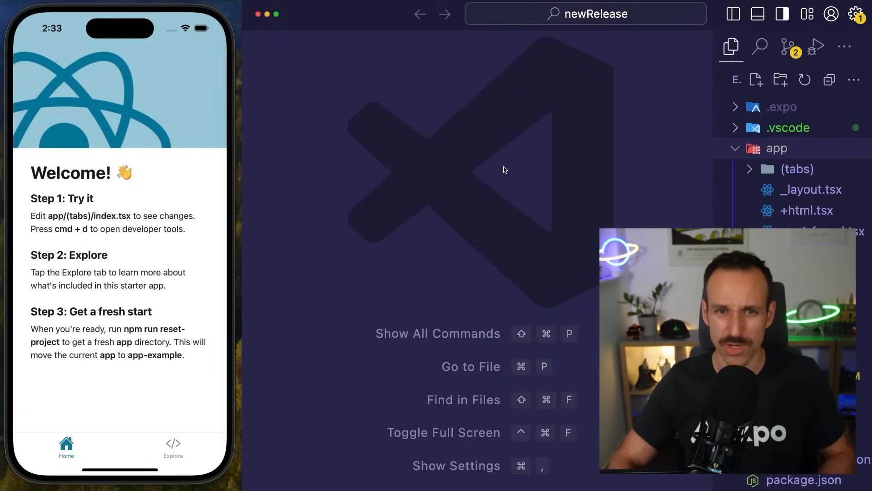
{"action": "mouse_move", "coordinate": [408, 171]}
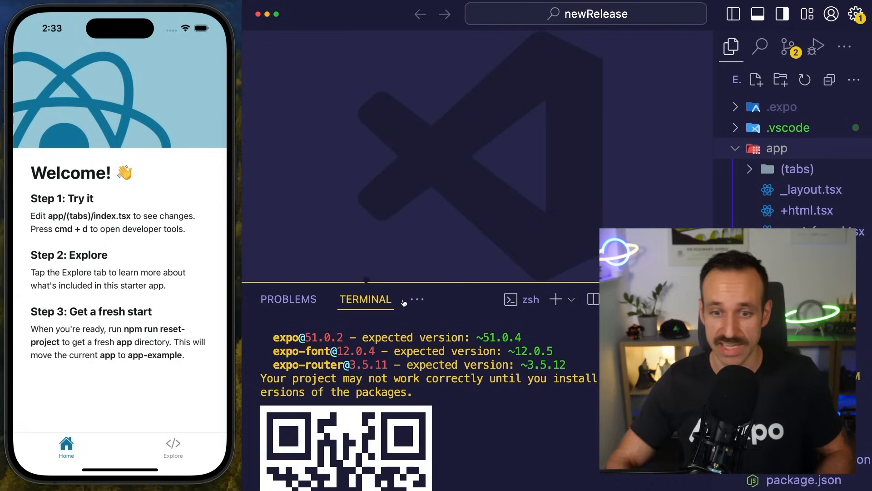
{"action": "key", "text": "Ctrl+r"}
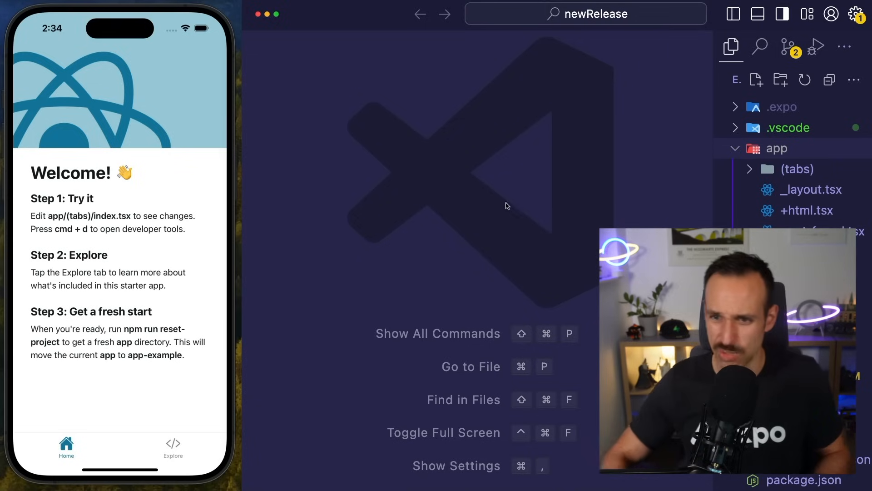
Step: Widen the file explorer sidebar while checking the app folder and the simulator's Explore screen
{"action": "left_click", "coordinate": [776, 148]}
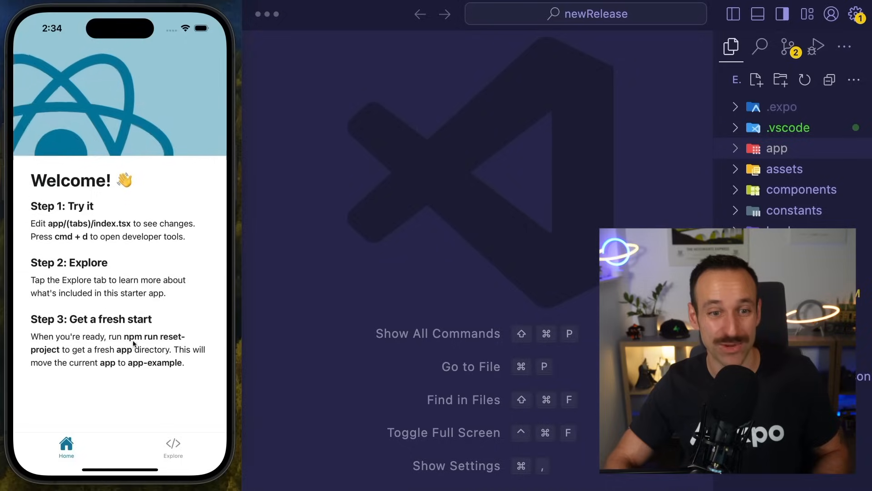
{"action": "left_click", "coordinate": [172, 445]}
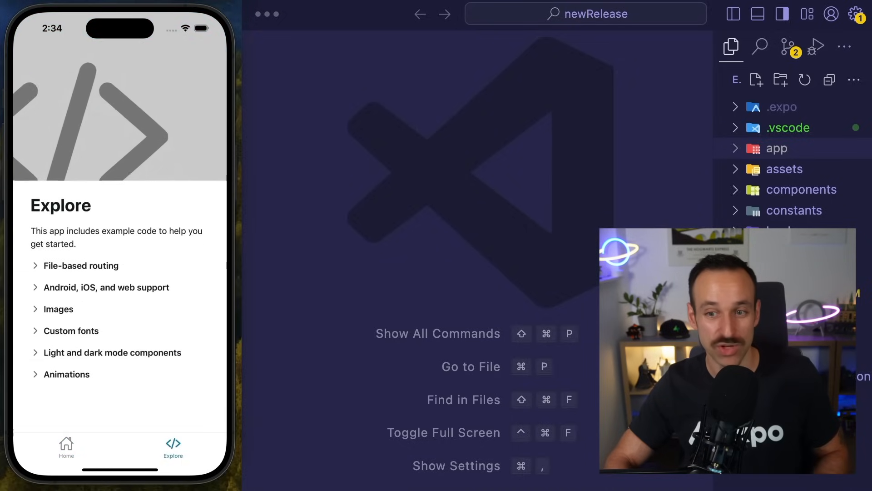
{"action": "left_click", "coordinate": [776, 149]}
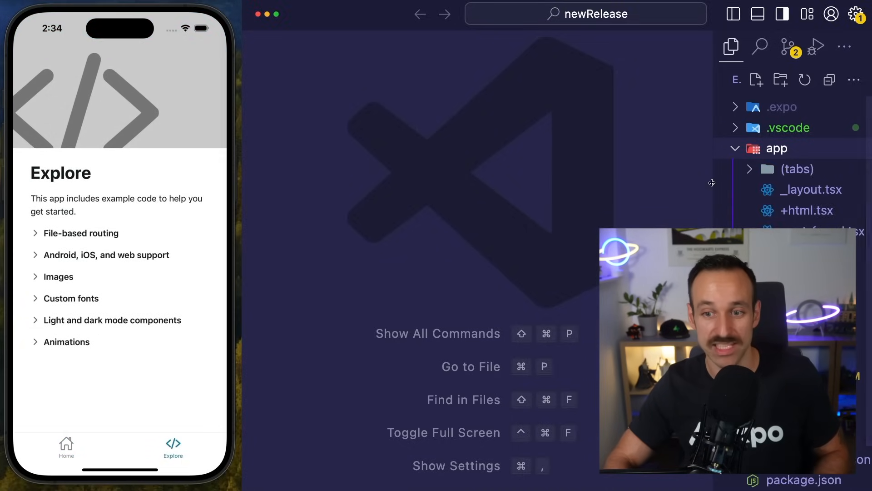
{"action": "left_click_drag", "start_coordinate": [713, 183], "coordinate": [592, 187]}
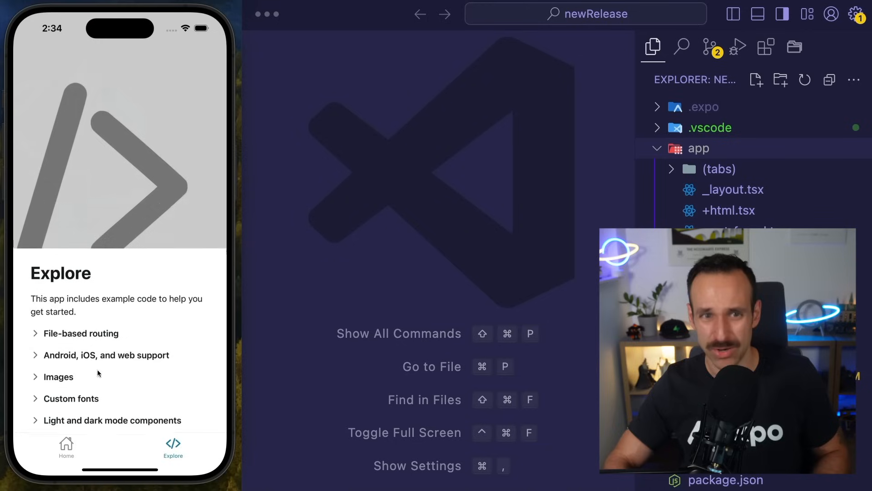
{"action": "left_click", "coordinate": [81, 332]}
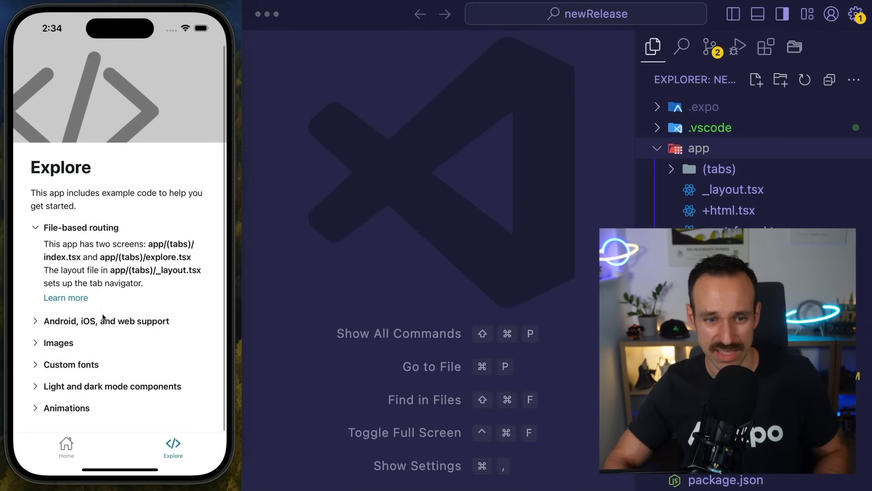
{"action": "left_click", "coordinate": [105, 320]}
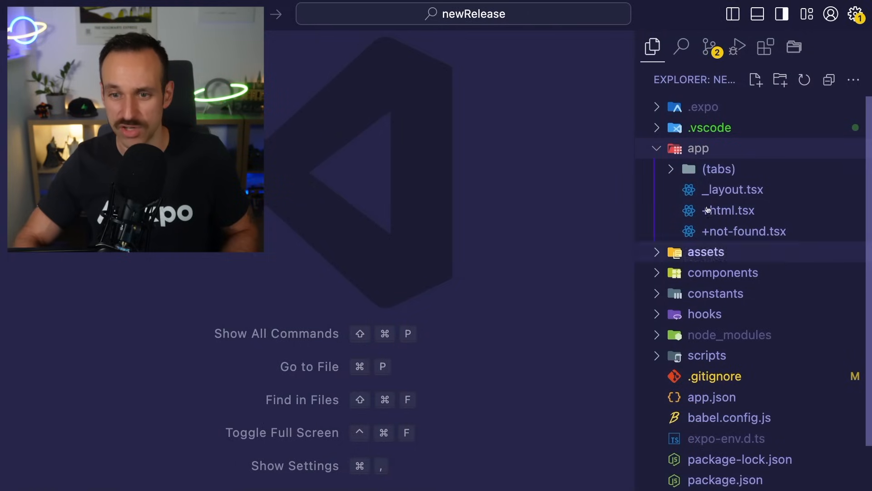
Step: Collapse the app folder and expand the components folder to show the full structure
{"action": "left_click", "coordinate": [698, 149]}
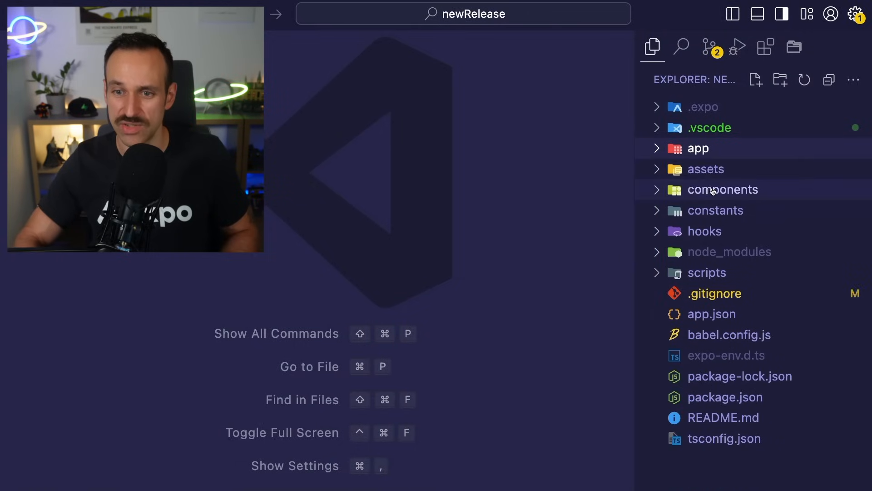
{"action": "left_click", "coordinate": [722, 189]}
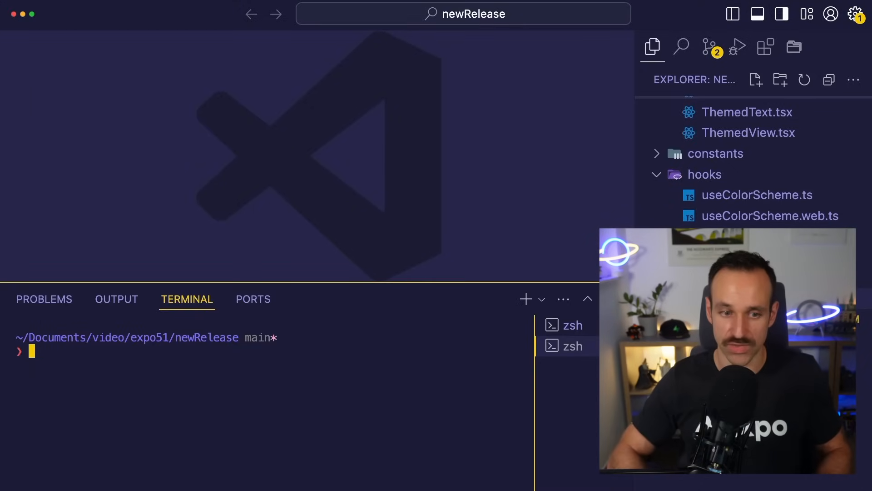
{"action": "mouse_move", "coordinate": [140, 282]}
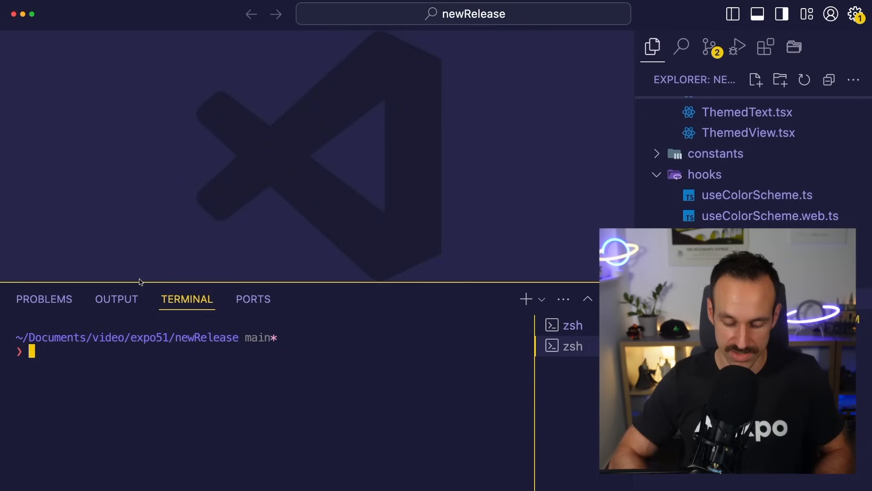
Step: Run ./scripts/reset-project.js so the starter code moves to app-example, leaving a fresh _layout.tsx
{"action": "type", "text": "./scripts/reset-project.js"}
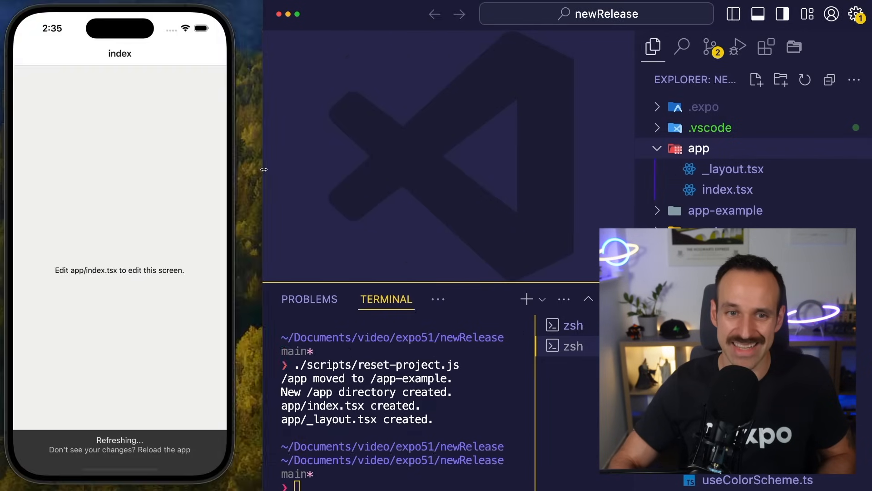
{"action": "left_click", "coordinate": [727, 189]}
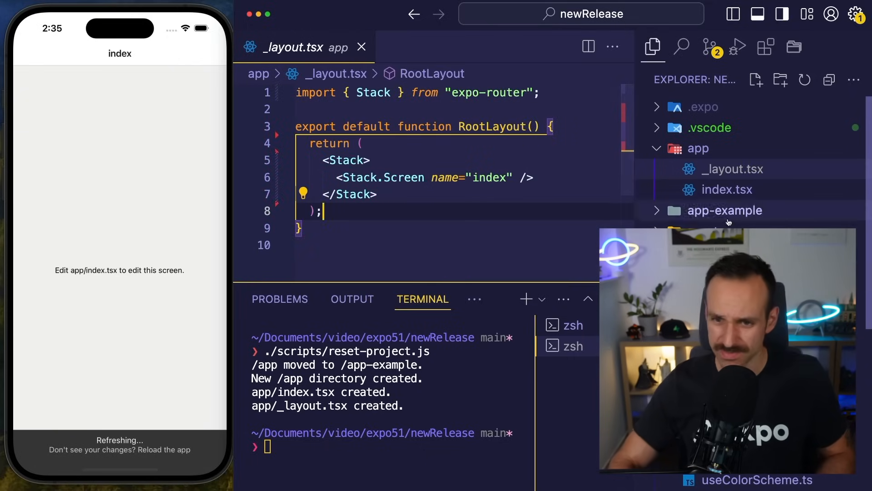
Step: Expand app-example, view the fresh app/index.tsx and answer the _layout.tsx overwrite prompt
{"action": "left_click", "coordinate": [725, 211]}
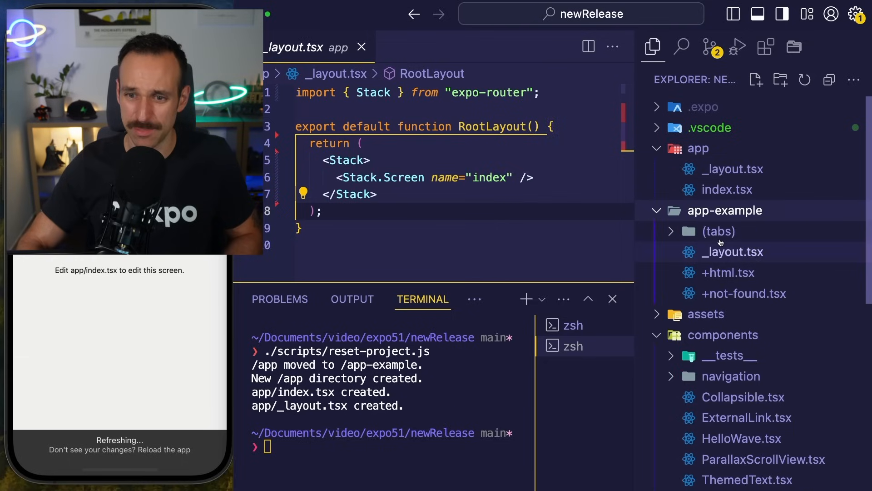
{"action": "left_click", "coordinate": [727, 189]}
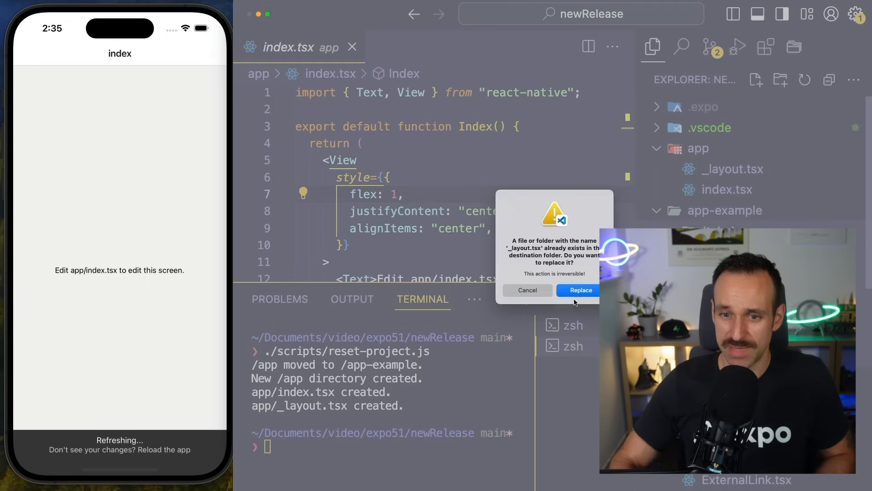
{"action": "left_click", "coordinate": [581, 290]}
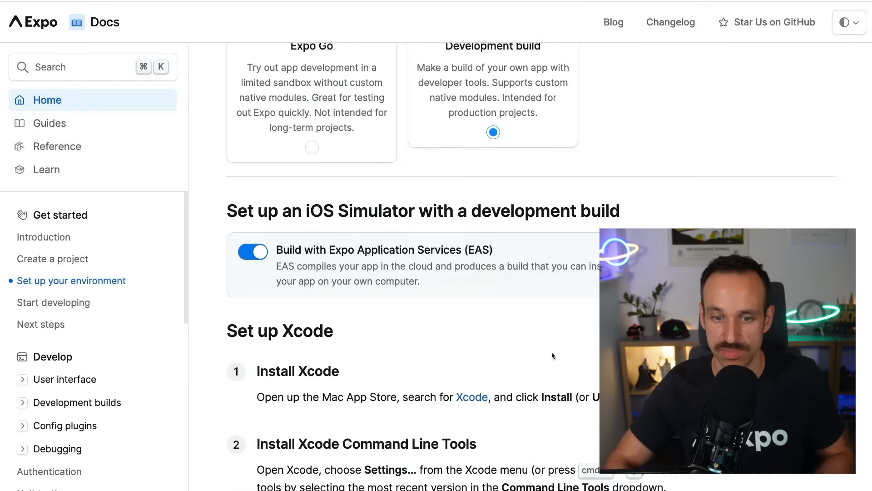
Step: Scroll the Set up your environment guide through the Xcode and development build steps
{"action": "scroll", "scroll_direction": "down", "scroll_amount": 3}
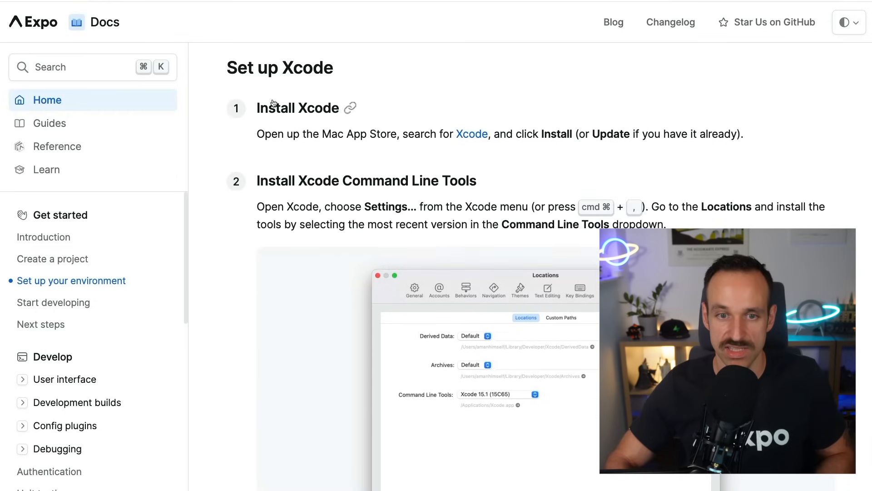
{"action": "scroll", "scroll_direction": "down", "scroll_amount": 3}
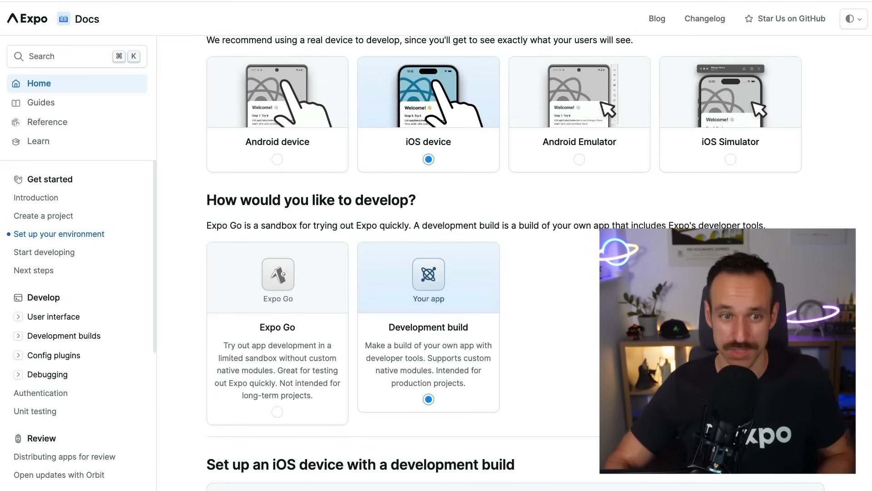
{"action": "scroll", "scroll_direction": "down", "scroll_amount": 3}
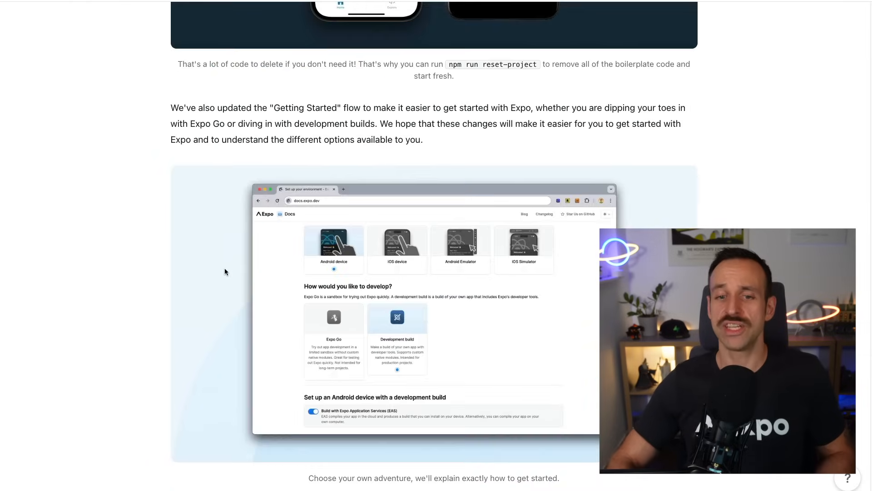
Step: Circle the expo-camera/next and expo-sqlite/next package names in the Next APIs section
{"action": "scroll", "scroll_direction": "down", "scroll_amount": 3}
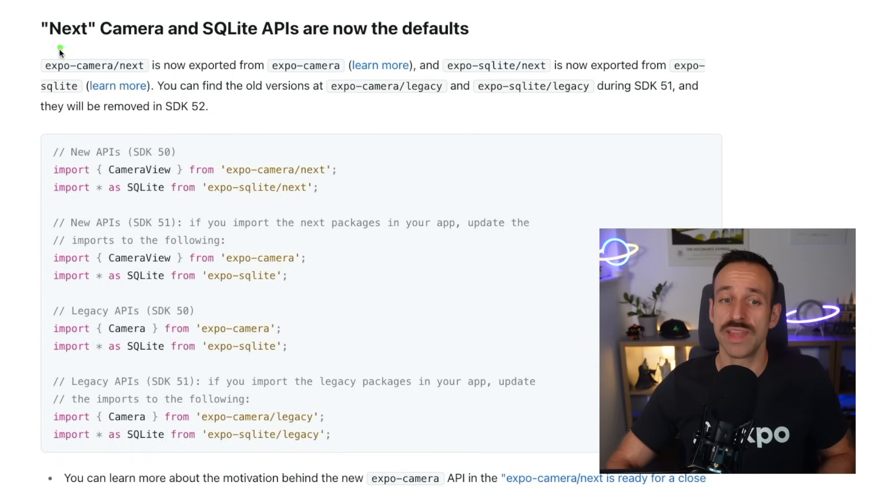
{"action": "left_click_drag", "start_coordinate": [56, 50], "coordinate": [184, 78]}
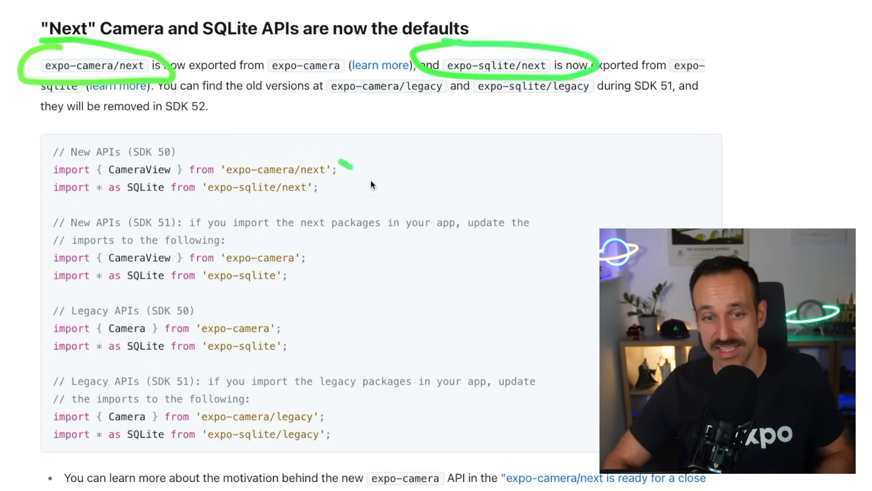
{"action": "left_click_drag", "start_coordinate": [333, 167], "coordinate": [309, 259]}
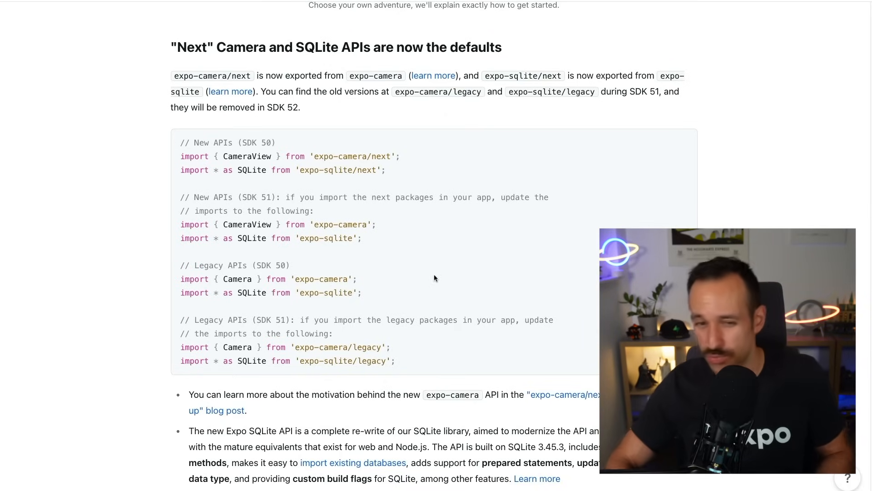
{"action": "scroll", "scroll_direction": "down", "scroll_amount": 3}
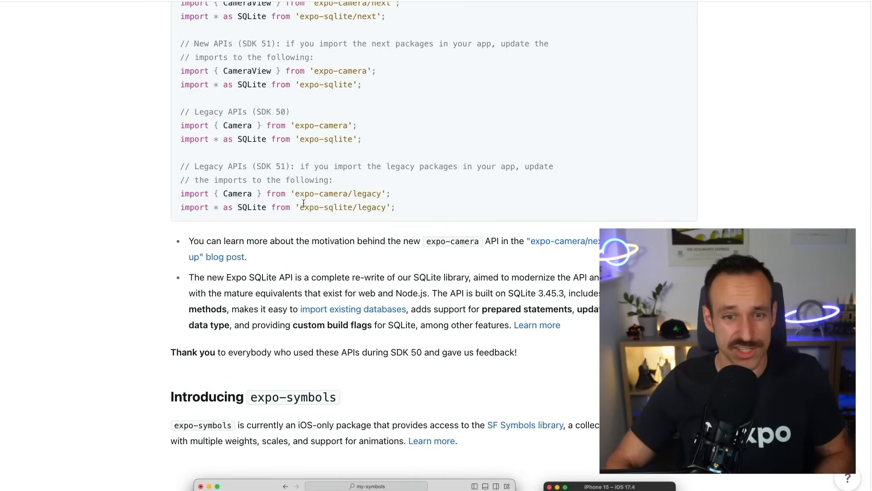
Step: Reach Introducing expo-symbols and follow its SF Symbols library link
{"action": "scroll", "scroll_direction": "down", "scroll_amount": 3}
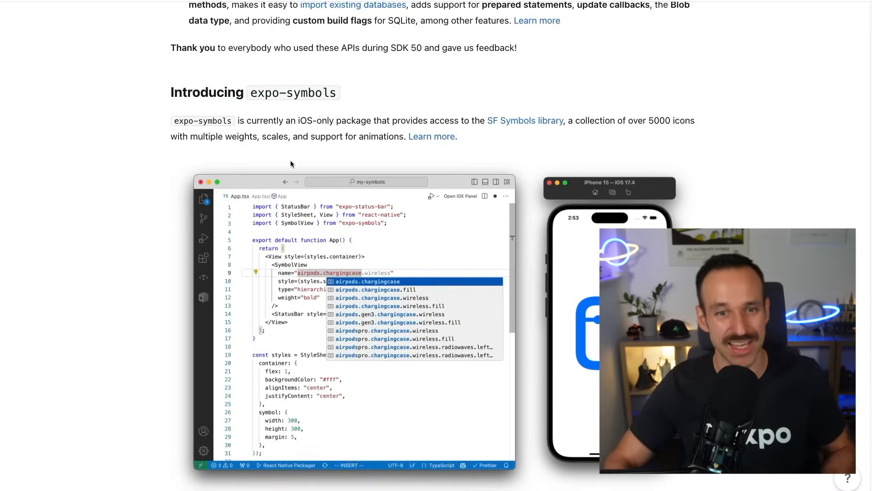
{"action": "scroll", "scroll_direction": "down", "scroll_amount": 3}
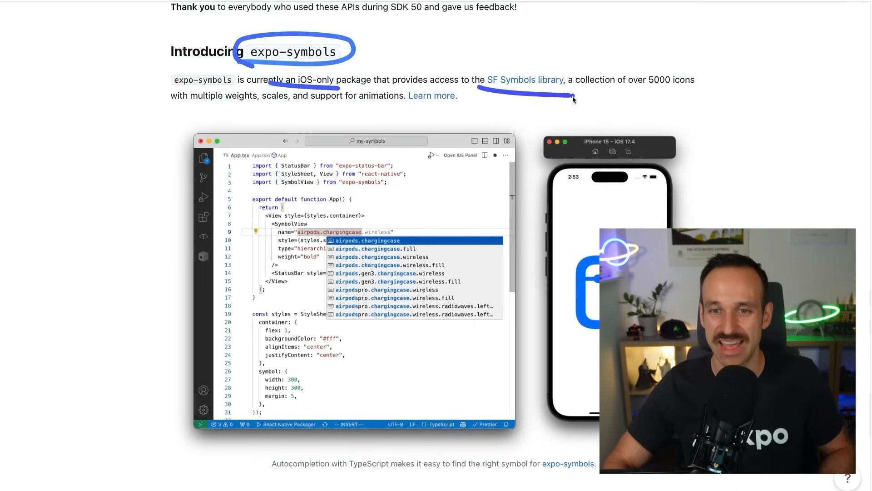
{"action": "left_click", "coordinate": [526, 80]}
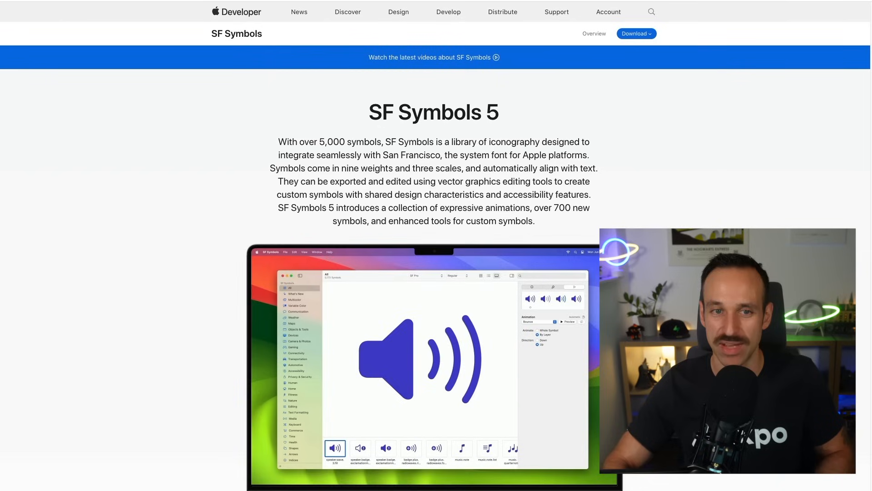
Step: Scroll through the SF Symbols All category symbol grid
{"action": "scroll", "scroll_direction": "down", "scroll_amount": 3}
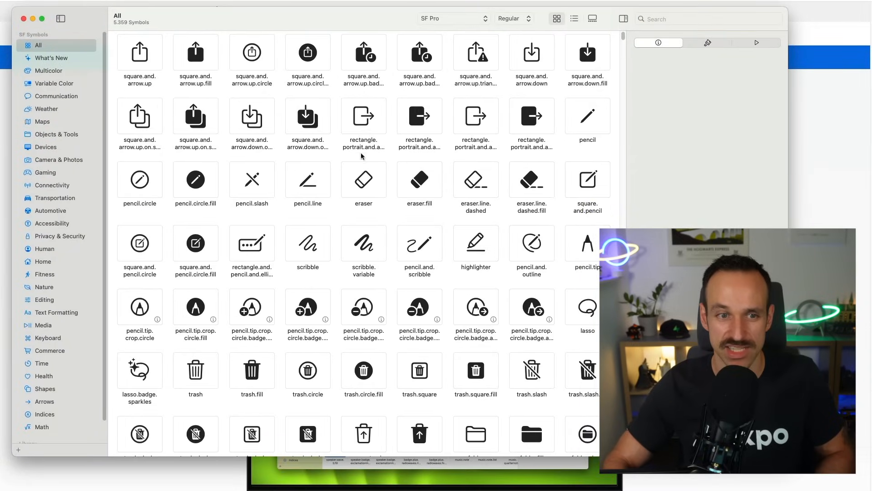
{"action": "scroll", "scroll_direction": "down", "scroll_amount": 3}
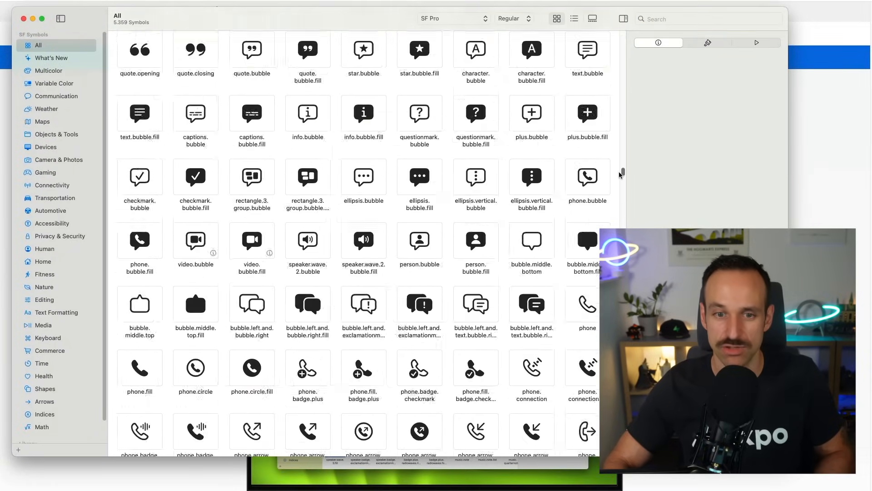
{"action": "scroll", "scroll_direction": "down", "scroll_amount": 3}
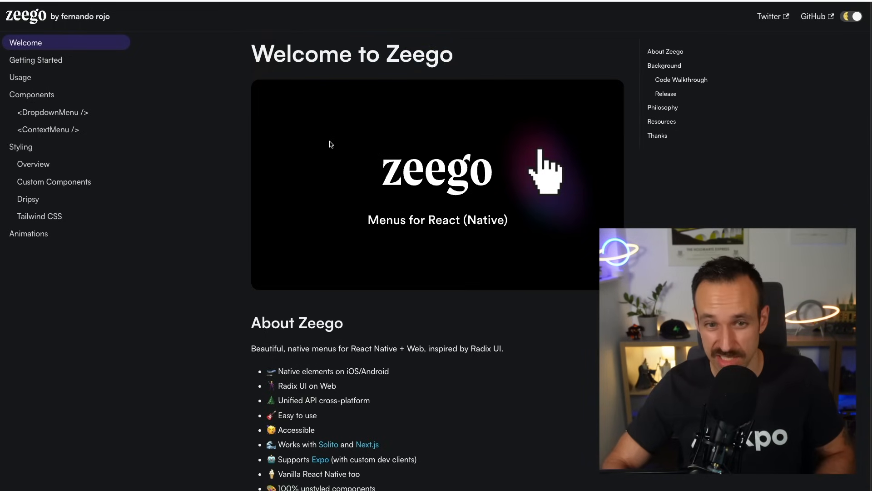
{"action": "mouse_move", "coordinate": [41, 123]}
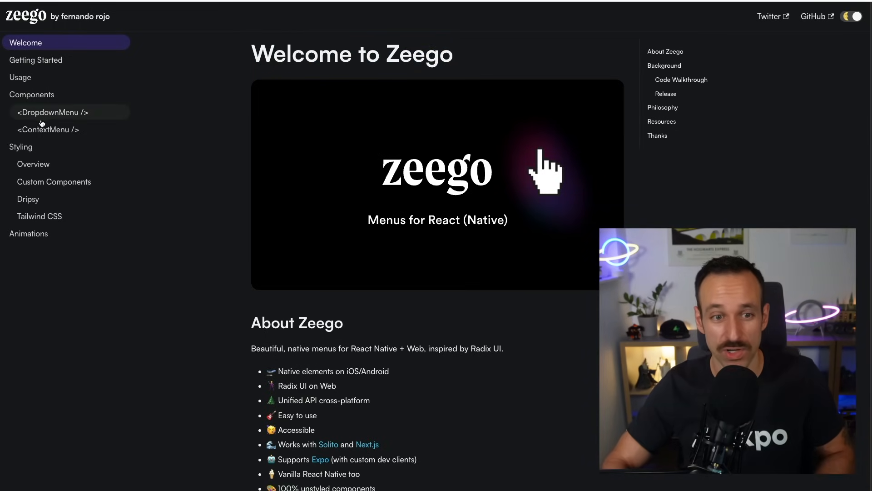
Step: Scroll the Welcome to Zeego overview page
{"action": "scroll", "scroll_direction": "down", "scroll_amount": 3}
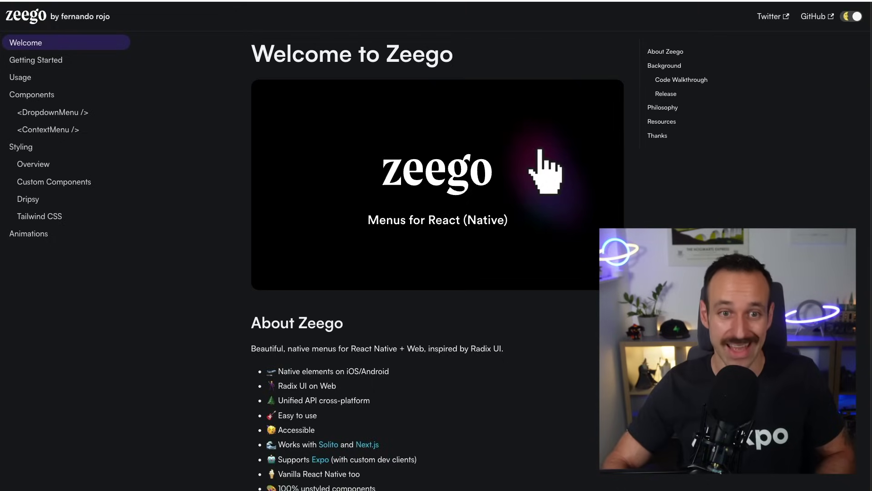
{"action": "scroll", "scroll_direction": "down", "scroll_amount": 3}
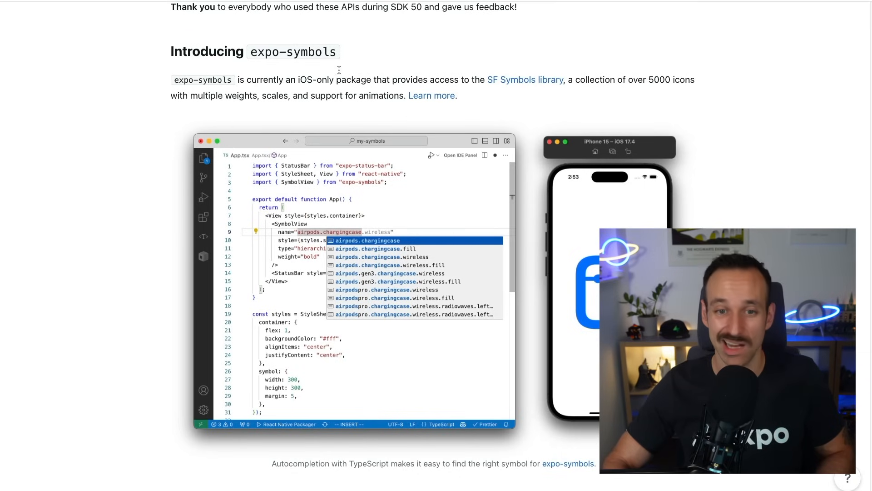
Step: Scroll to Other Highlights and follow Learn more for the beta expo-video library
{"action": "scroll", "scroll_direction": "down", "scroll_amount": 3}
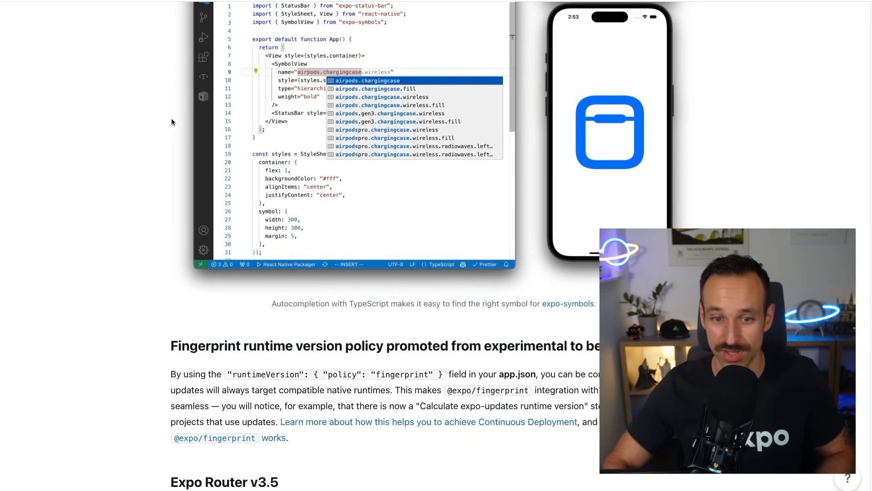
{"action": "mouse_move", "coordinate": [128, 255]}
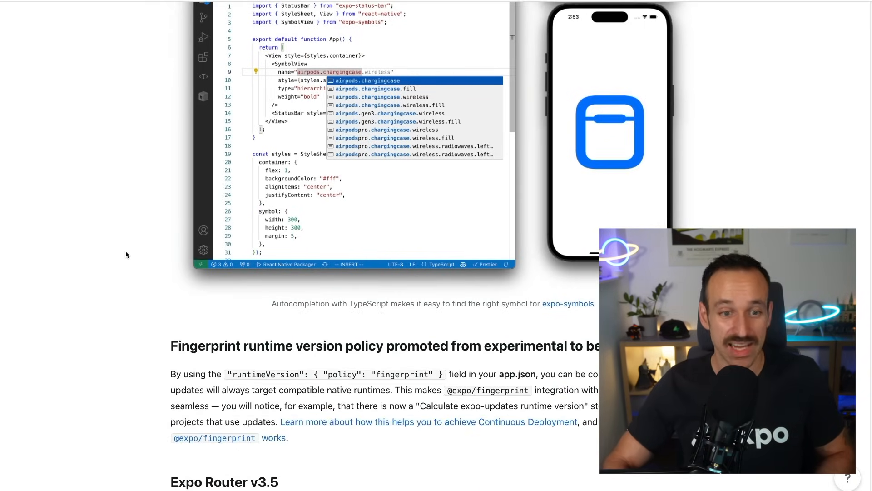
{"action": "scroll", "scroll_direction": "down", "scroll_amount": 3}
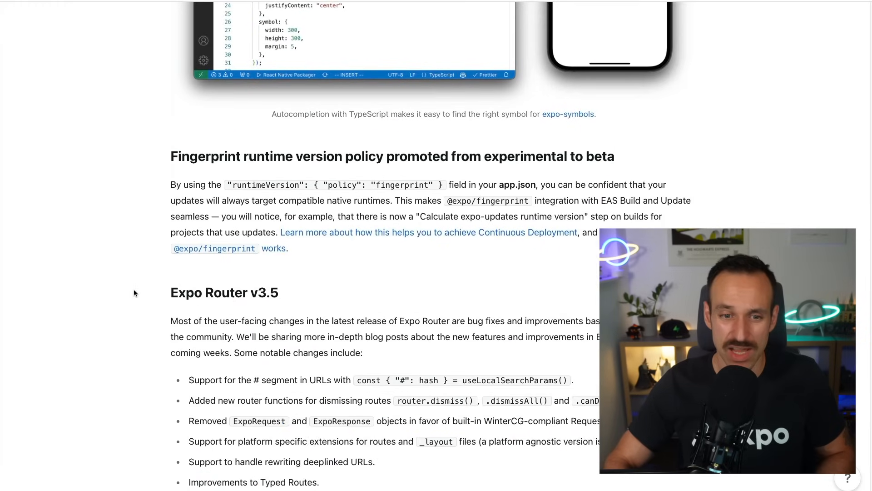
{"action": "scroll", "scroll_direction": "down", "scroll_amount": 3}
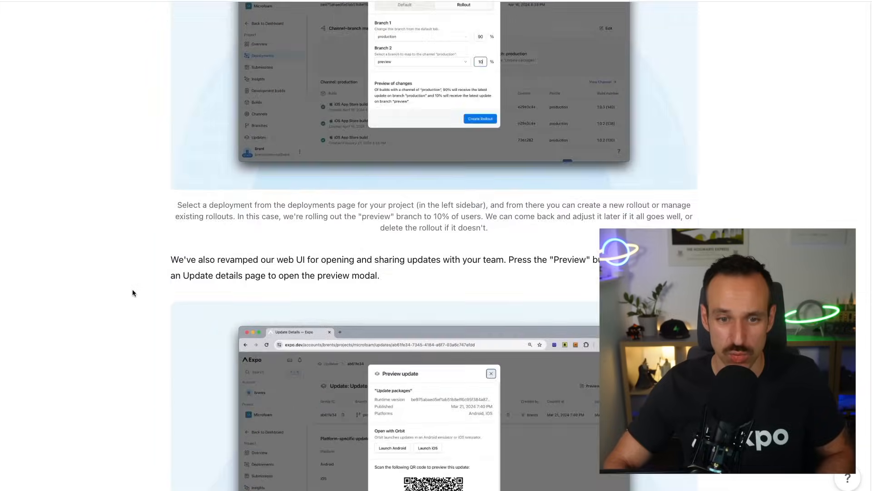
{"action": "scroll", "scroll_direction": "down", "scroll_amount": 3}
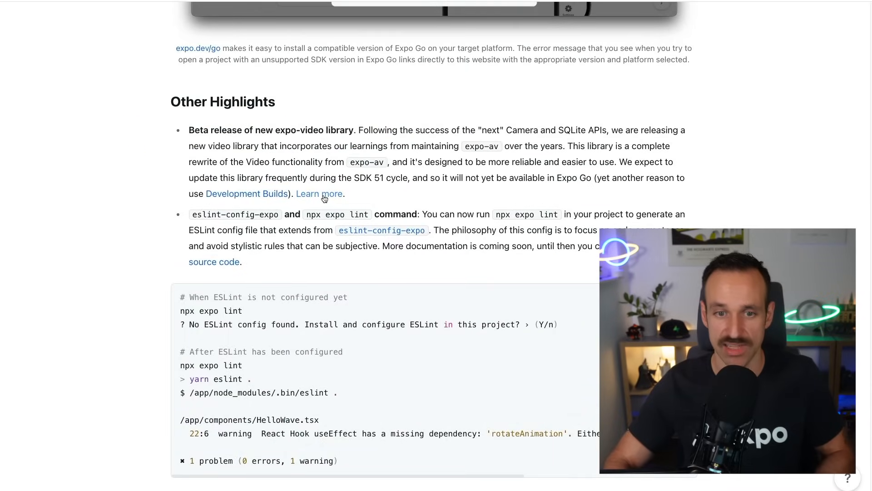
{"action": "left_click", "coordinate": [318, 193]}
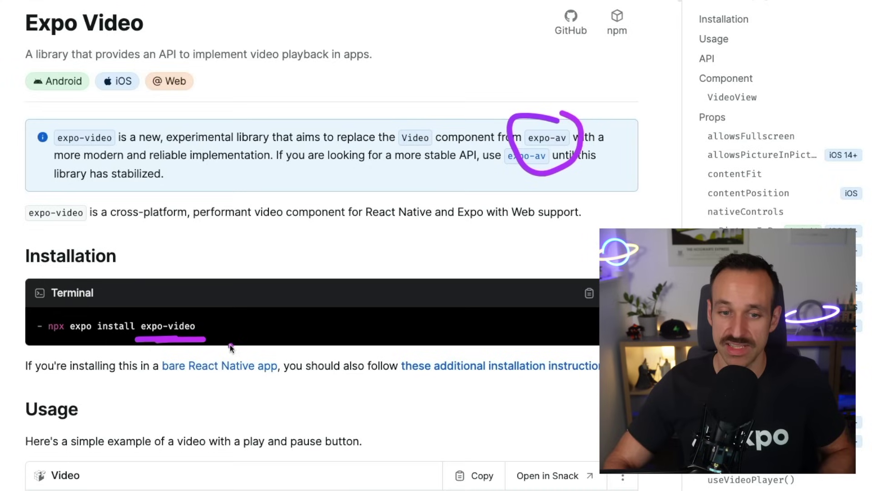
Step: Show More on the expo-video usage code block to read the full player example
{"action": "scroll", "scroll_direction": "down", "scroll_amount": 3}
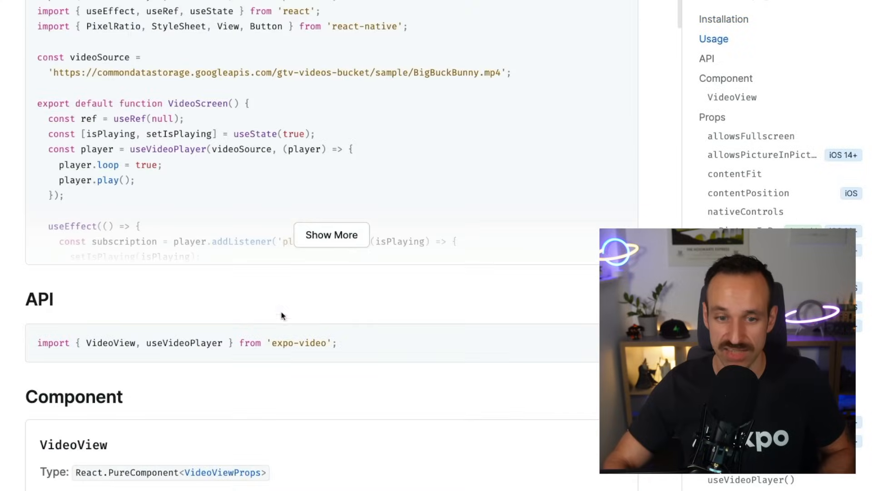
{"action": "left_click", "coordinate": [331, 235]}
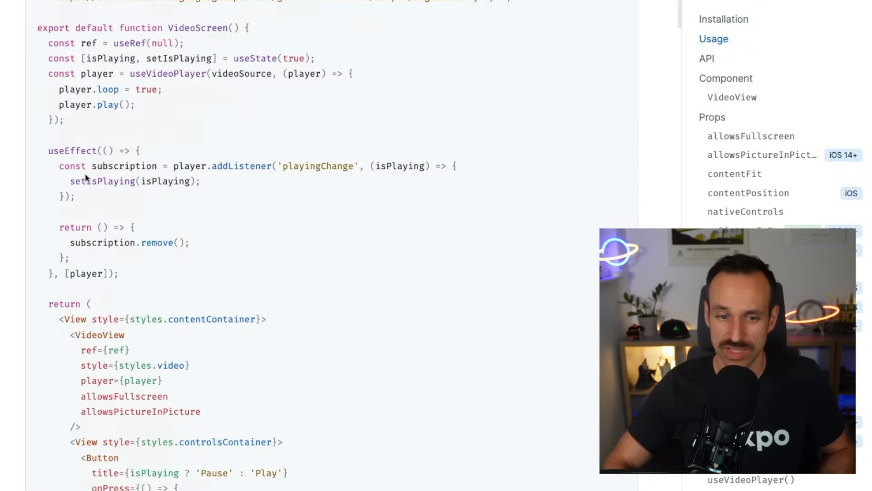
{"action": "scroll", "scroll_direction": "down", "scroll_amount": 3}
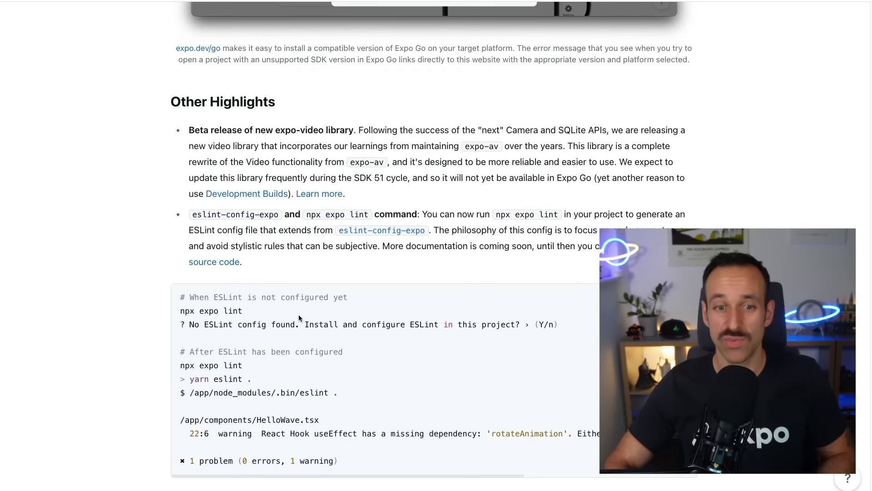
Step: Scroll the Asset reference to the app.json config plugin example and properties
{"action": "scroll", "scroll_direction": "down", "scroll_amount": 3}
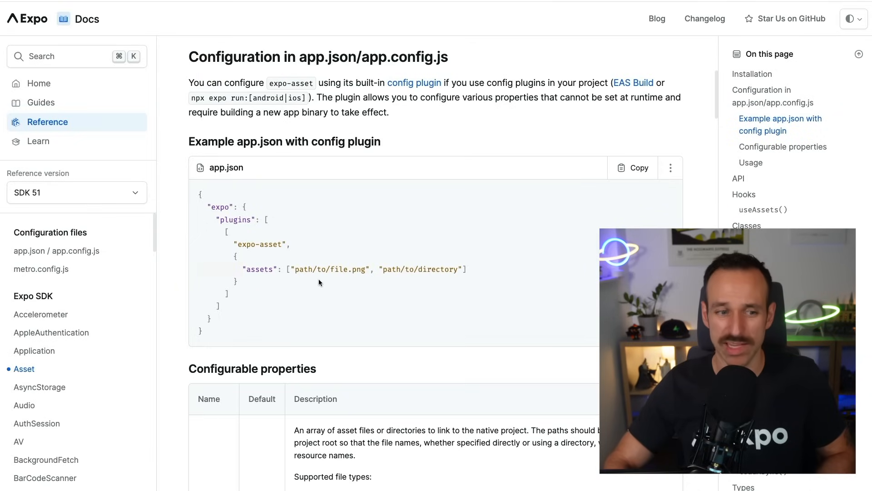
{"action": "mouse_move", "coordinate": [502, 268]}
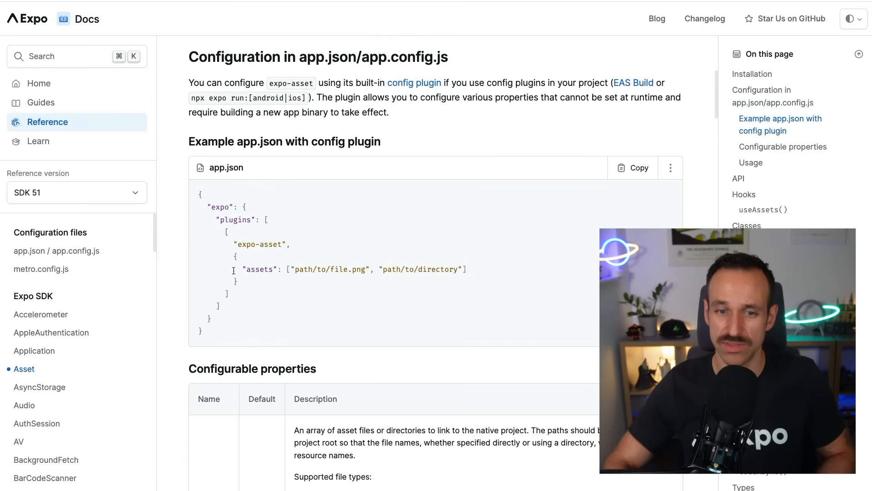
{"action": "mouse_move", "coordinate": [380, 283]}
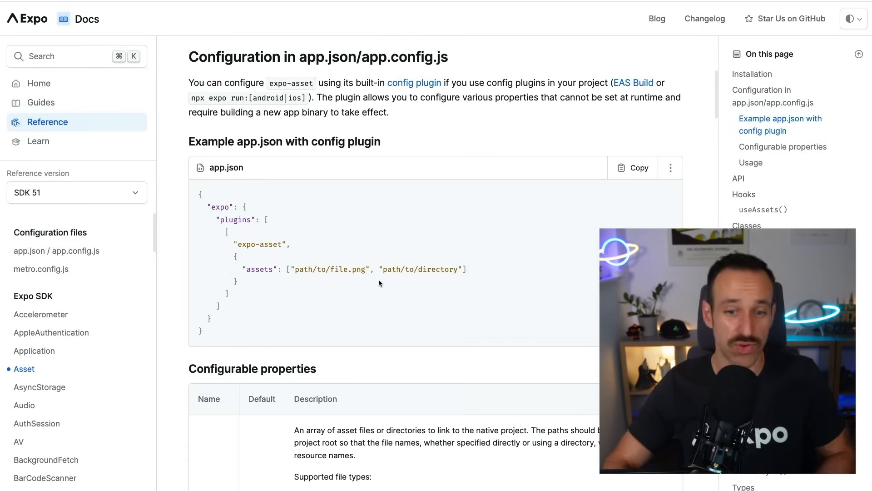
{"action": "mouse_move", "coordinate": [360, 262]}
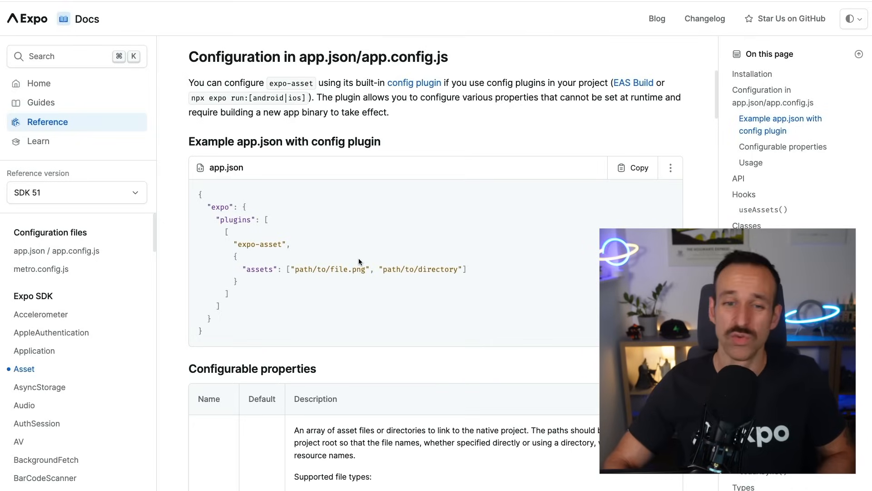
{"action": "mouse_move", "coordinate": [225, 313]}
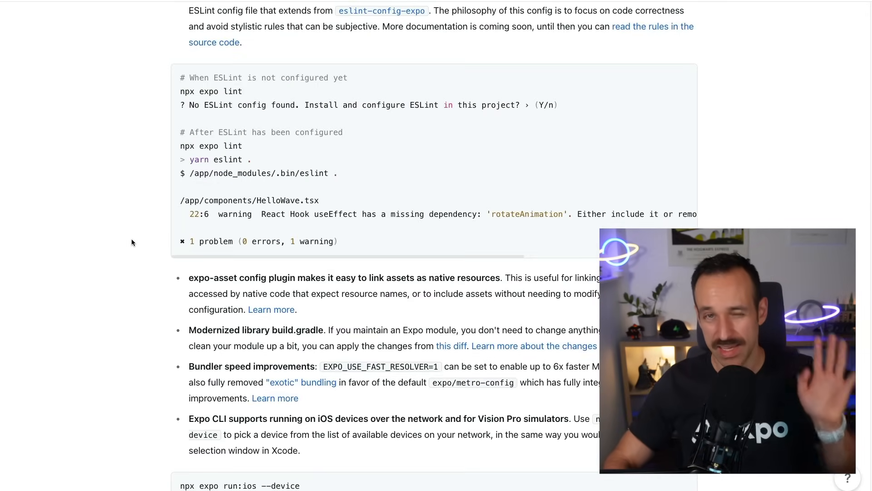
{"action": "mouse_move", "coordinate": [148, 293]}
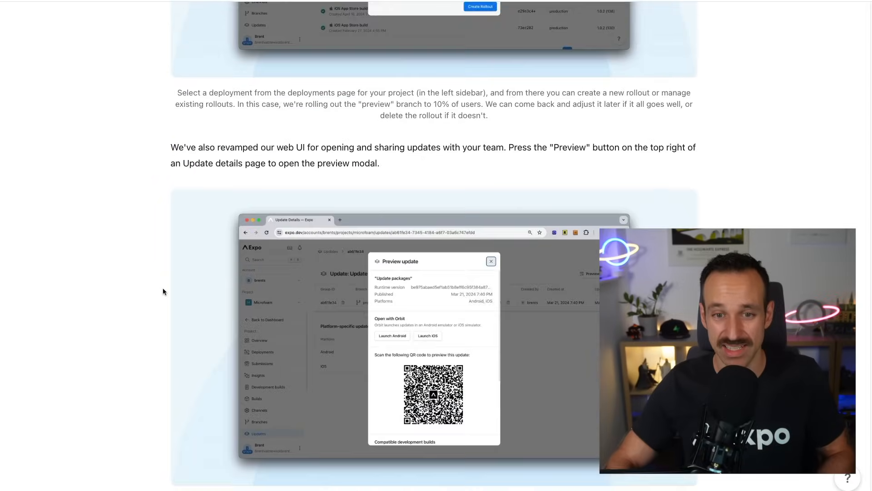
Step: Scroll the SDK 51 post past ESLint and updates to the Expo Router v3.5 heading
{"action": "scroll", "scroll_direction": "down", "scroll_amount": 3}
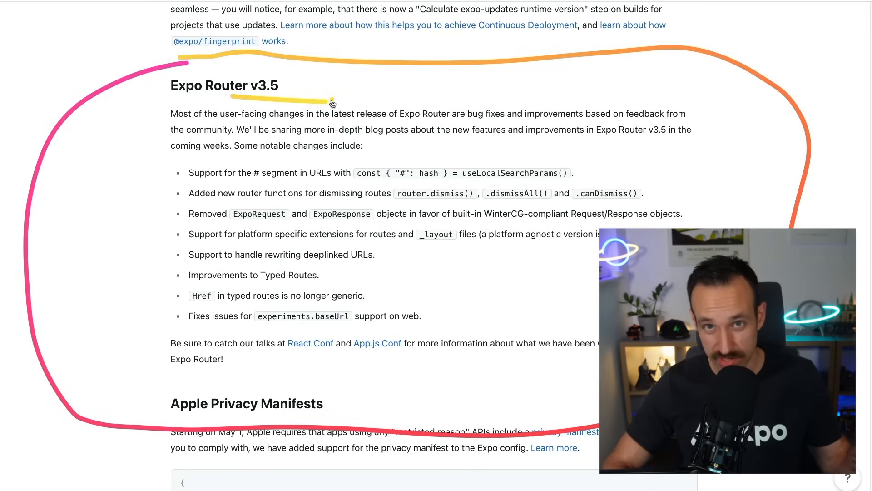
{"action": "mouse_move", "coordinate": [330, 95]}
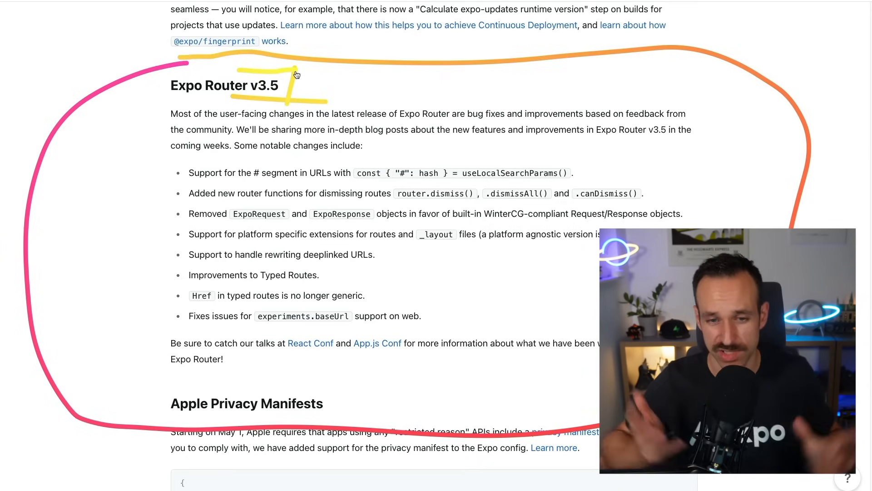
{"action": "mouse_move", "coordinate": [405, 148]}
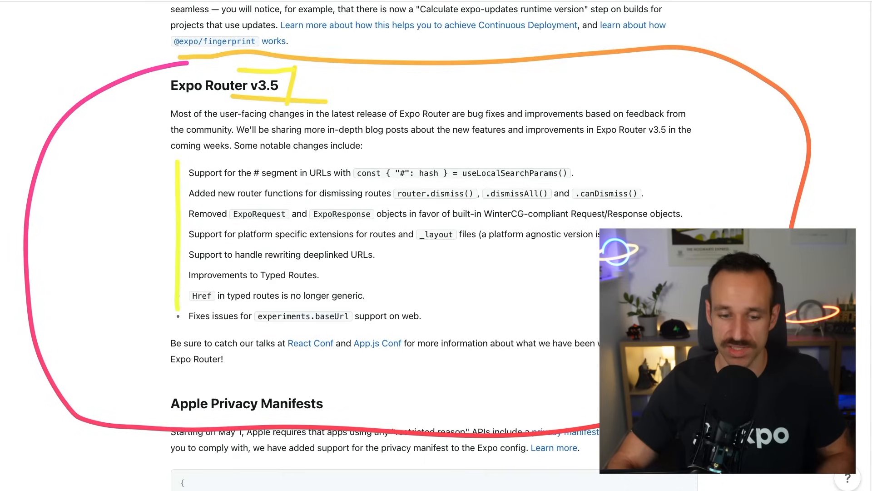
Step: Annotate the Expo Router v3.5 bullet on removed ExpoRequest and ExpoResponse objects
{"action": "left_click_drag", "start_coordinate": [203, 173], "coordinate": [356, 173]}
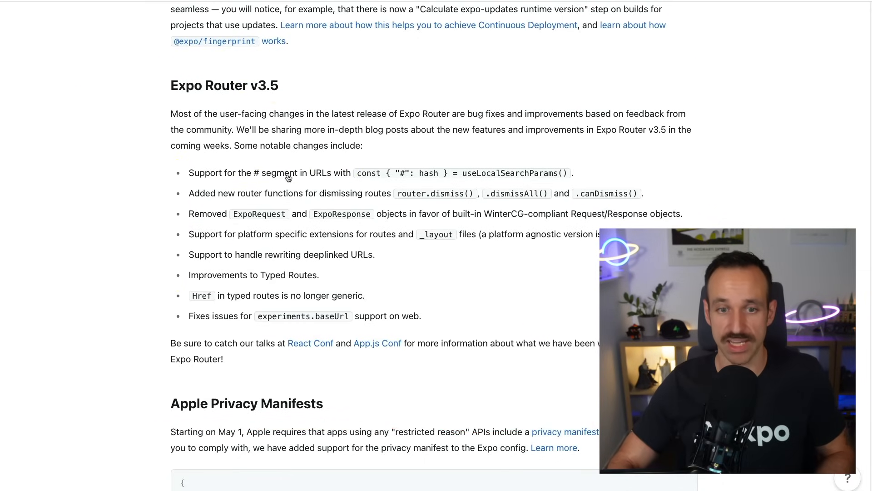
{"action": "mouse_move", "coordinate": [277, 252]}
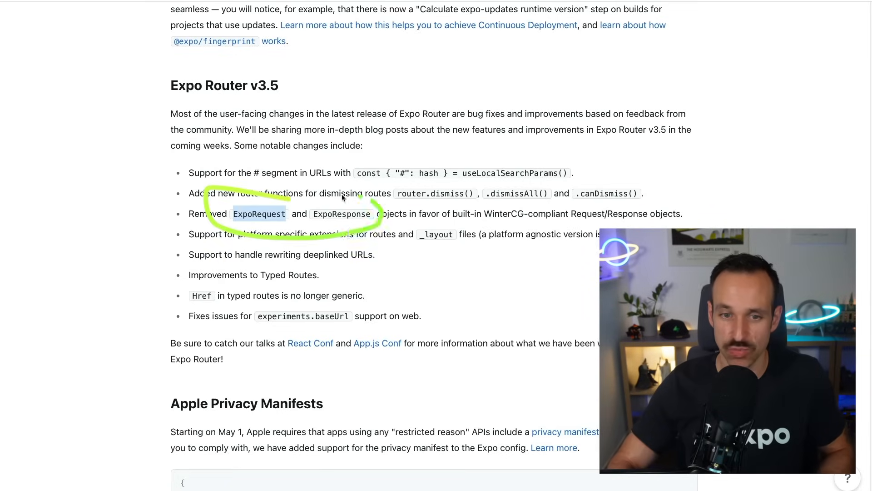
{"action": "left_click_drag", "start_coordinate": [445, 222], "coordinate": [534, 222]}
{"action": "type", "text": "simopn-"}
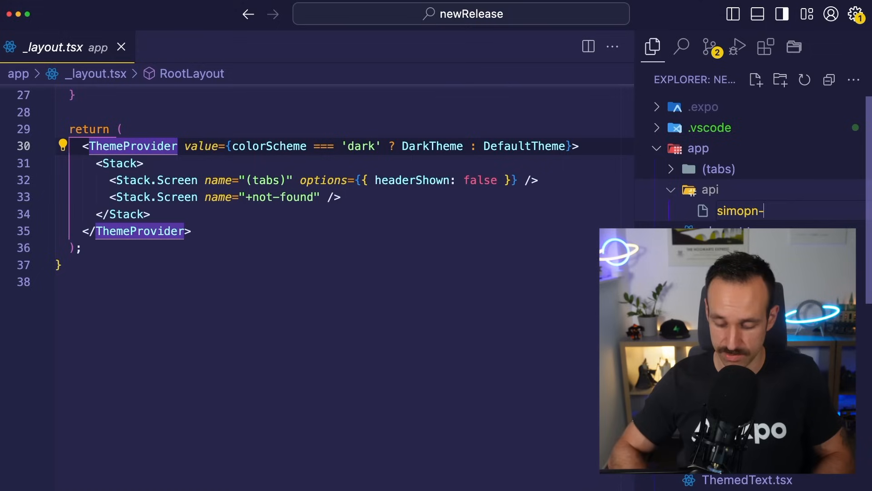
Step: Name the route file simon+api.ts and fill it with a GET handler returning 404 or JSON
{"action": "key", "text": "Backspace"}
{"action": "type", "text": "n+api.ts"}
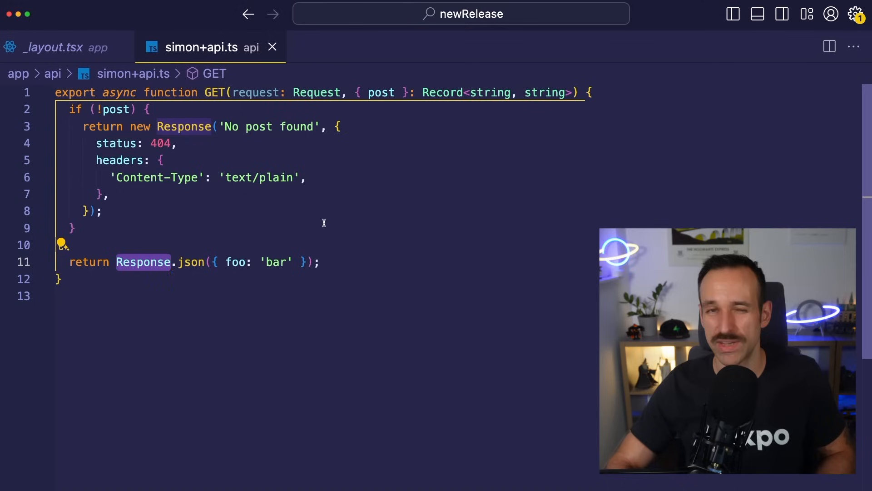
{"action": "key", "text": "cmd+a"}
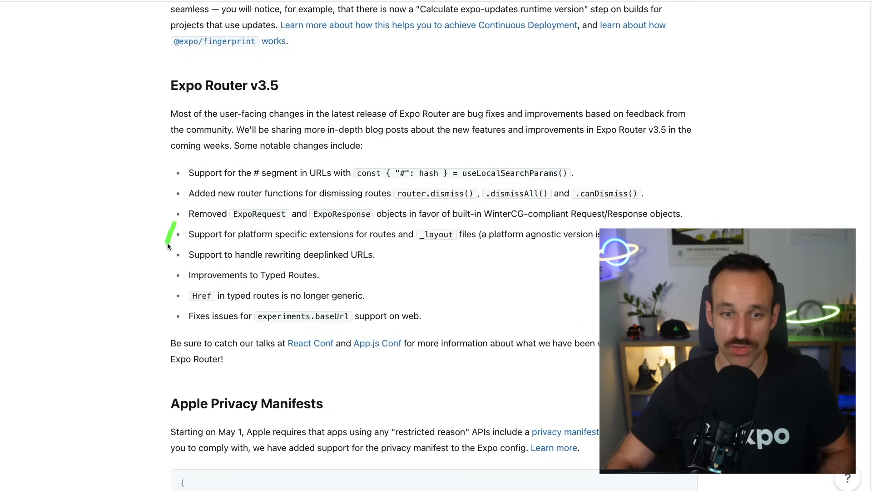
Step: Underline the platform-specific extensions bullet for routes and _layout files
{"action": "left_click_drag", "start_coordinate": [172, 239], "coordinate": [601, 254]}
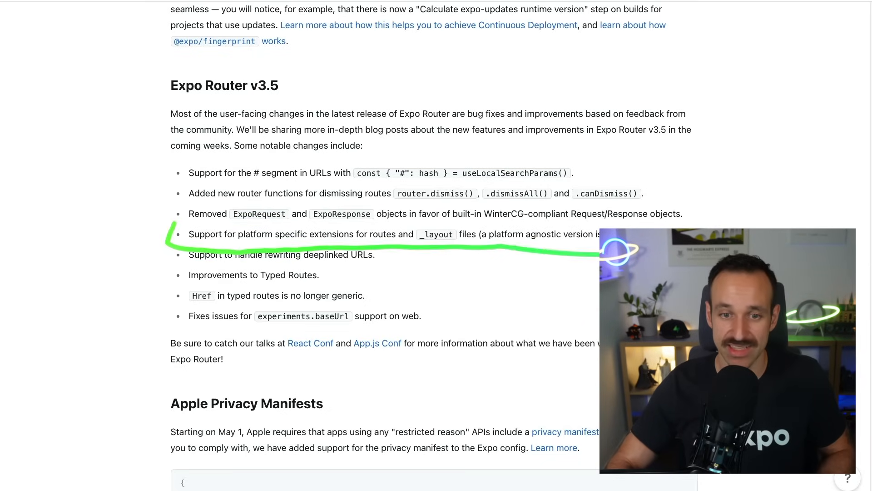
{"action": "left_click_drag", "start_coordinate": [378, 223], "coordinate": [668, 222]}
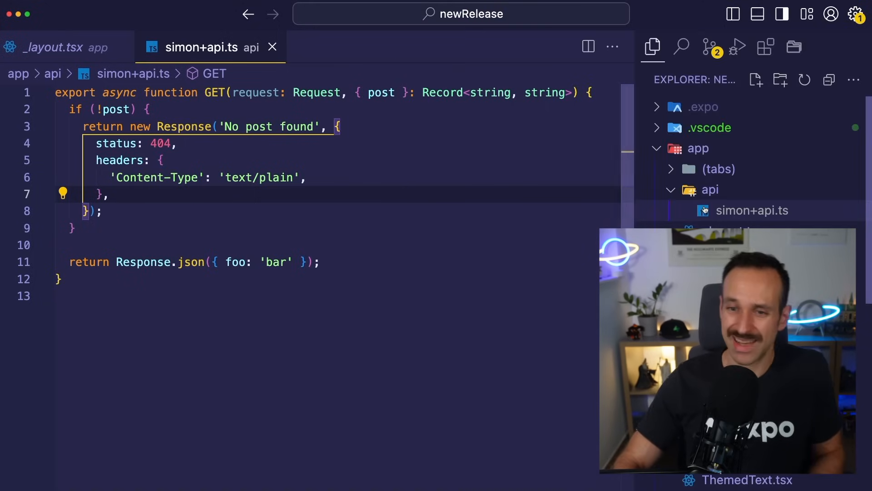
Step: Create a new _layout.ios.ts file inside the api folder
{"action": "right_click", "coordinate": [708, 166]}
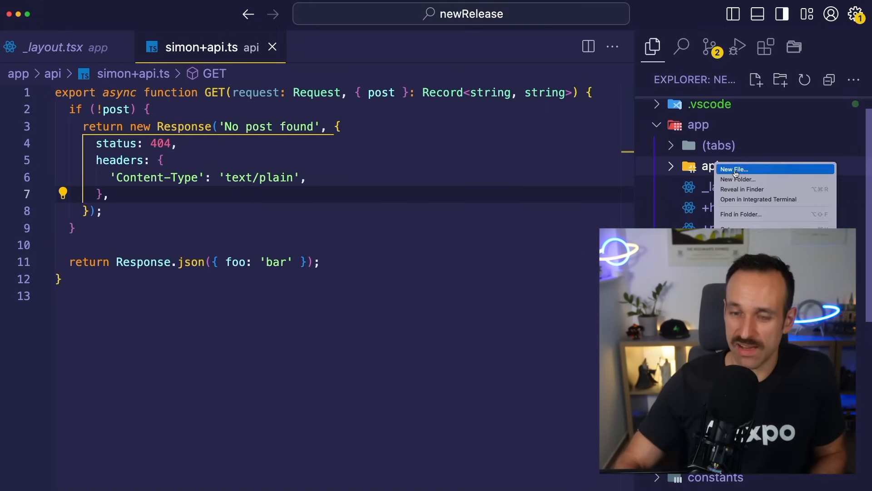
{"action": "left_click", "coordinate": [734, 169]}
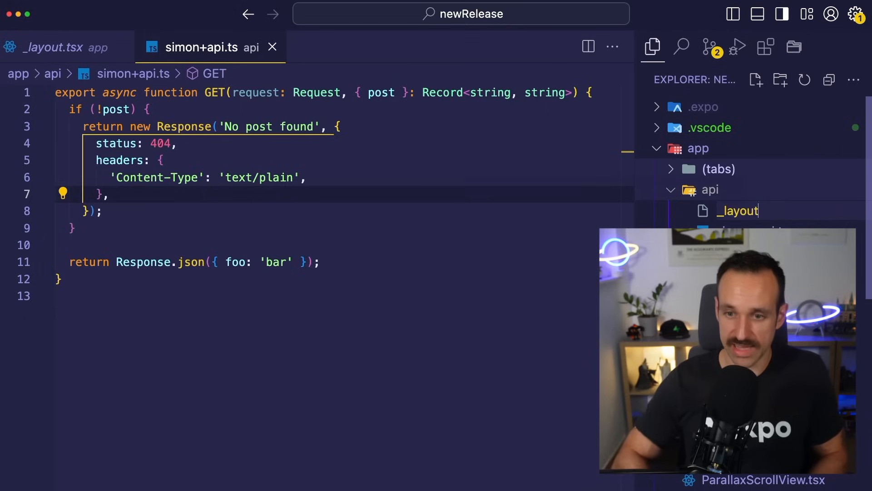
{"action": "type", "text": ".ios.-"}
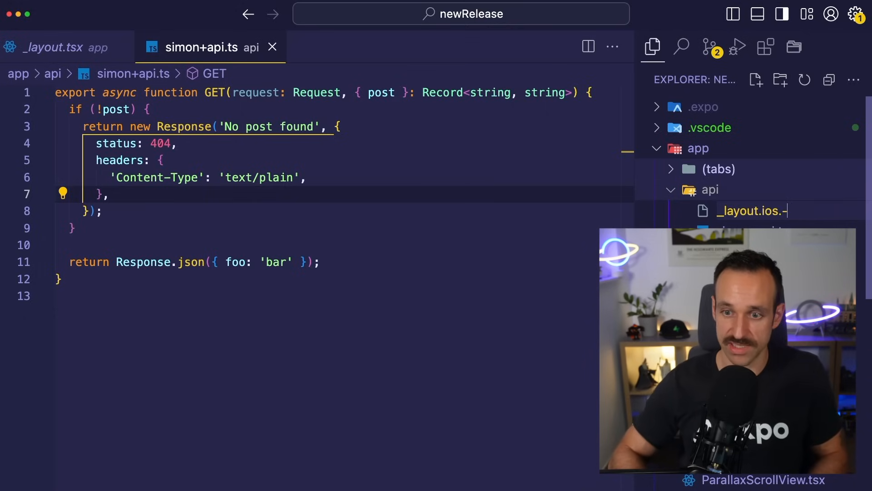
{"action": "left_click", "coordinate": [751, 210]}
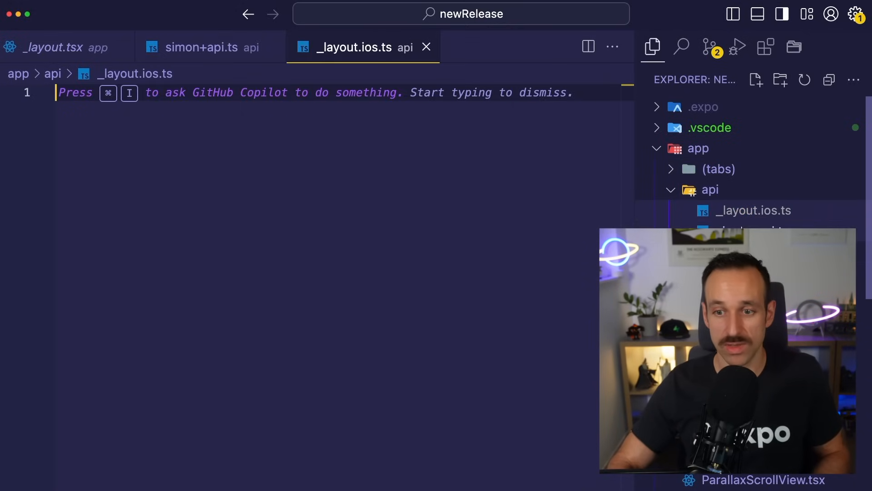
Step: Bring up the root _layout.tsx code alongside the new iOS layout file
{"action": "left_click", "coordinate": [50, 48]}
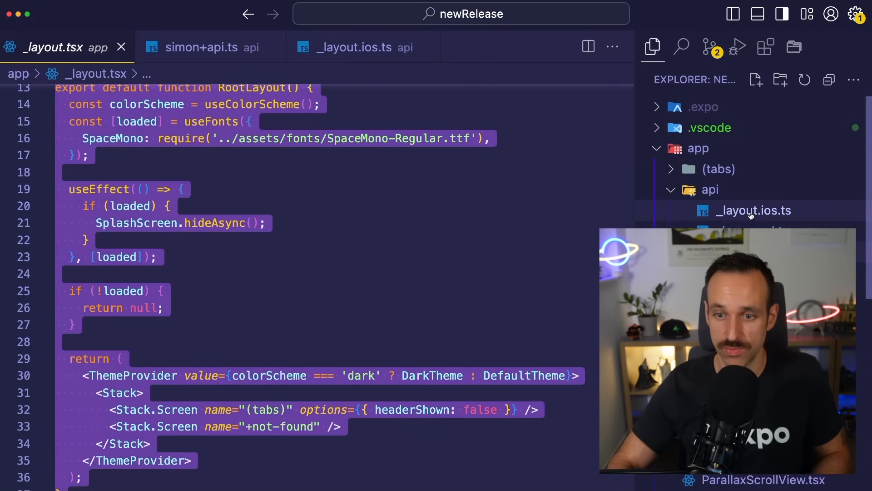
{"action": "left_click", "coordinate": [752, 211]}
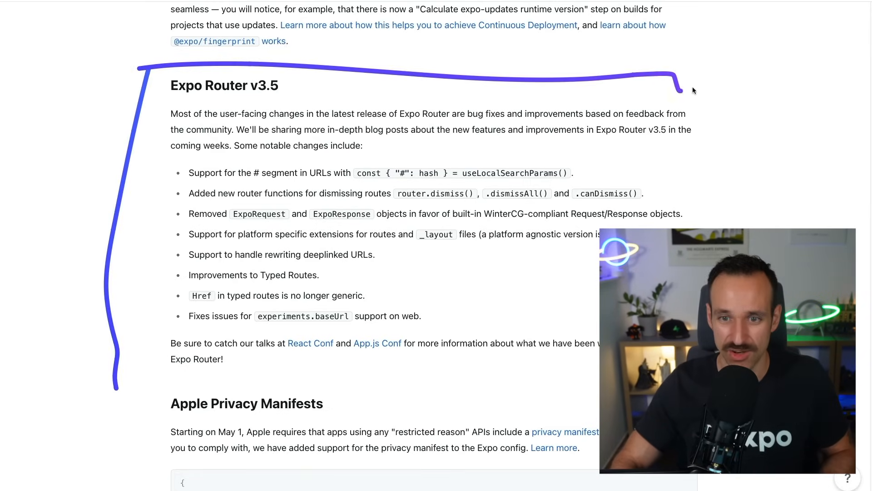
Step: Move the root layout code into _layout.ios.tsx and note native-intent in the post
{"action": "left_click_drag", "start_coordinate": [678, 89], "coordinate": [115, 378]}
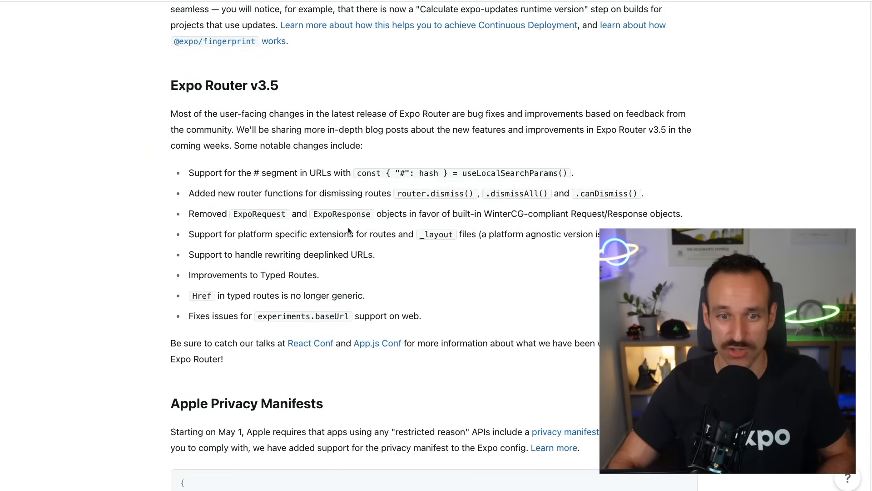
{"action": "mouse_move", "coordinate": [493, 317]}
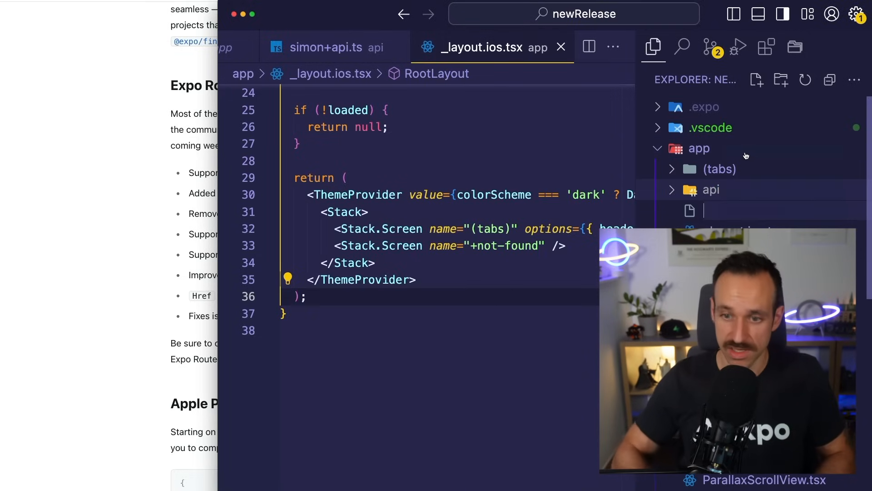
{"action": "type", "text": "native-intent"}
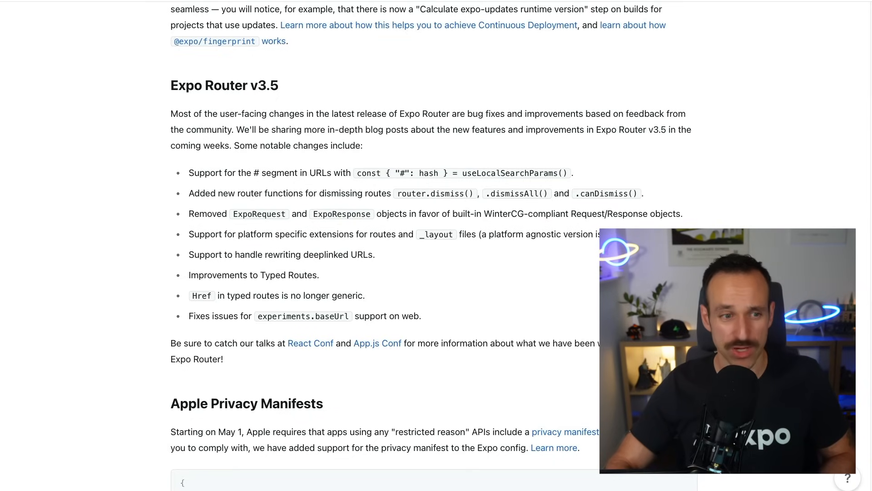
Step: Scroll past Apple Privacy Manifests to the EAS Update rollout web UI 90/10 split
{"action": "scroll", "scroll_direction": "down", "scroll_amount": 3}
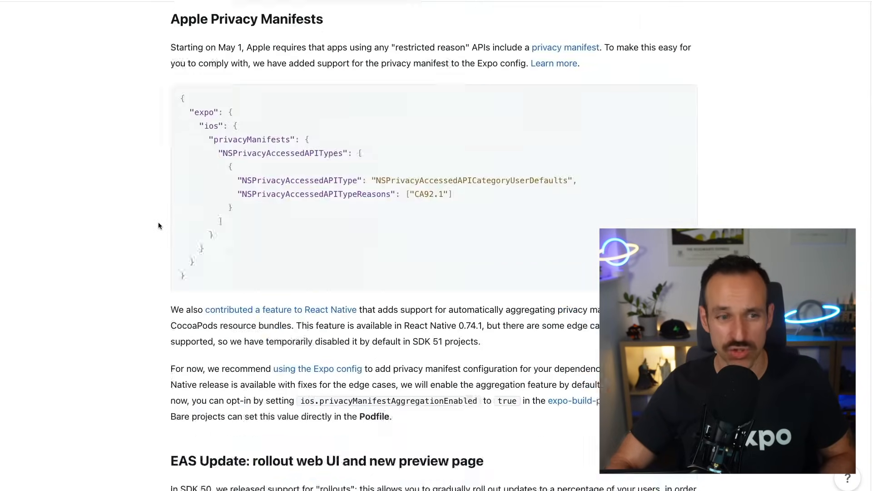
{"action": "scroll", "scroll_direction": "down", "scroll_amount": 3}
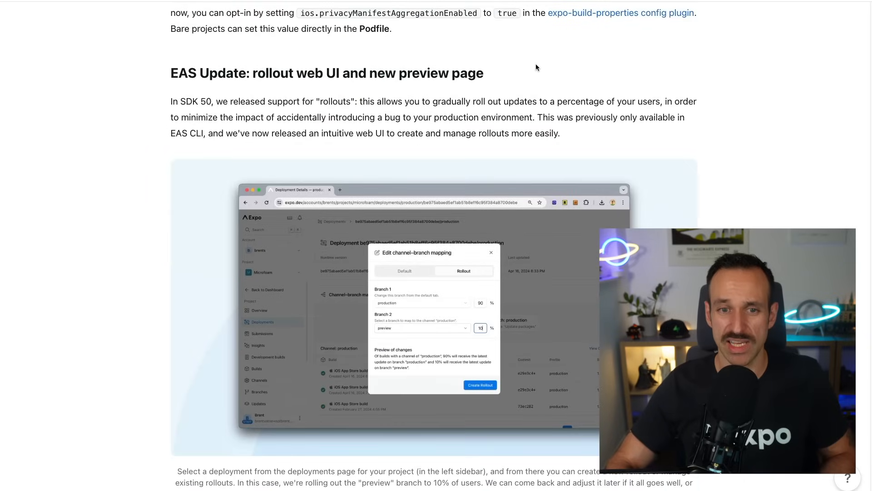
{"action": "scroll", "scroll_direction": "down", "scroll_amount": 3}
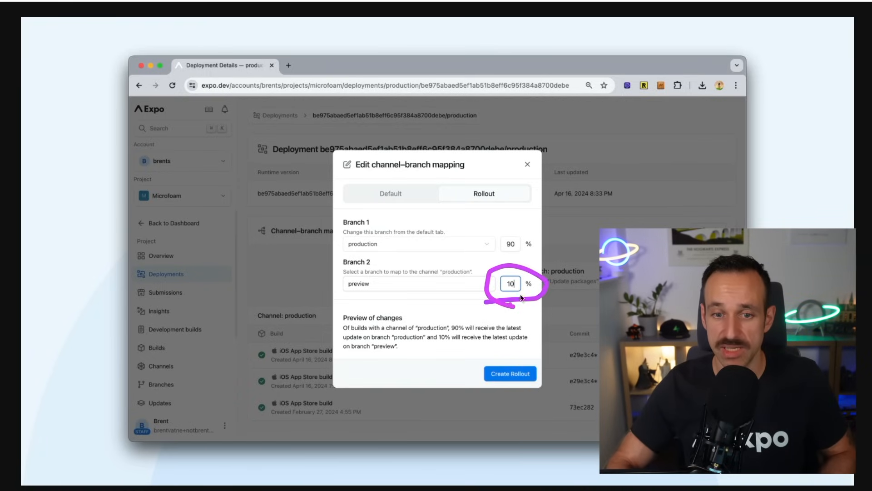
{"action": "mouse_move", "coordinate": [269, 299]}
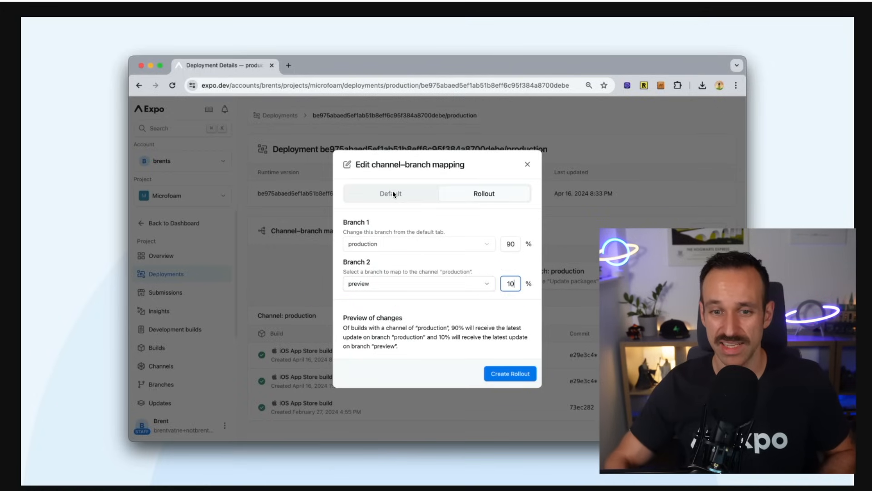
{"action": "mouse_move", "coordinate": [305, 175]}
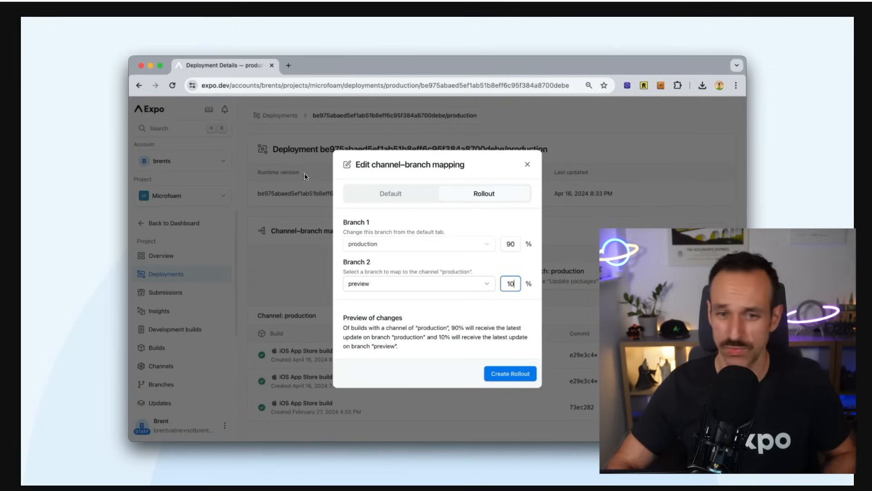
{"action": "mouse_move", "coordinate": [407, 211]}
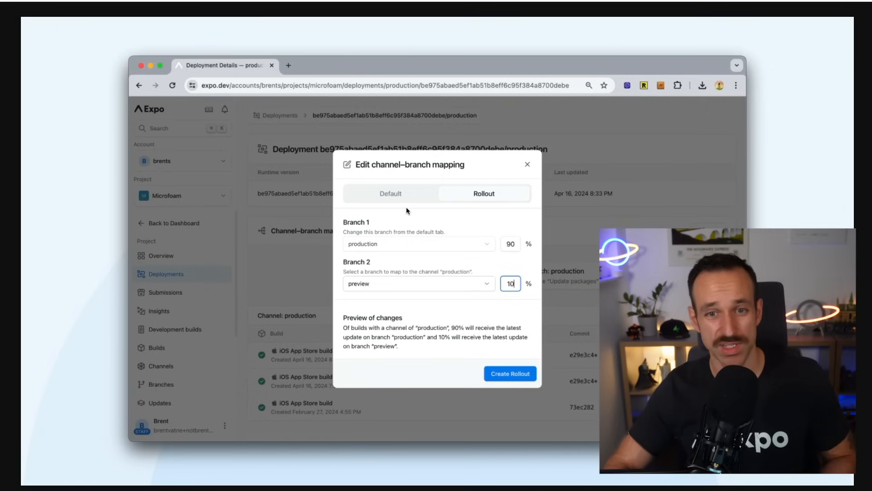
{"action": "mouse_move", "coordinate": [242, 281]}
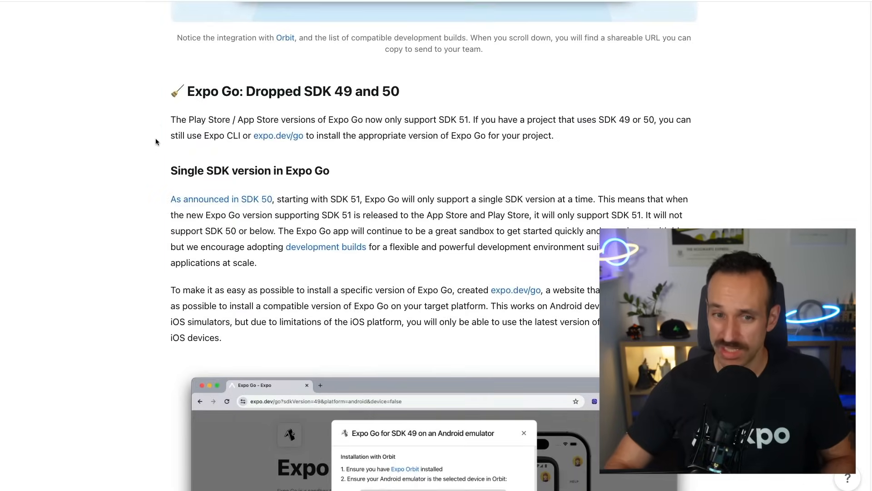
Step: Scroll to the 'Single SDK version in Expo Go' paragraph and installer screenshot
{"action": "scroll", "scroll_direction": "down", "scroll_amount": 3}
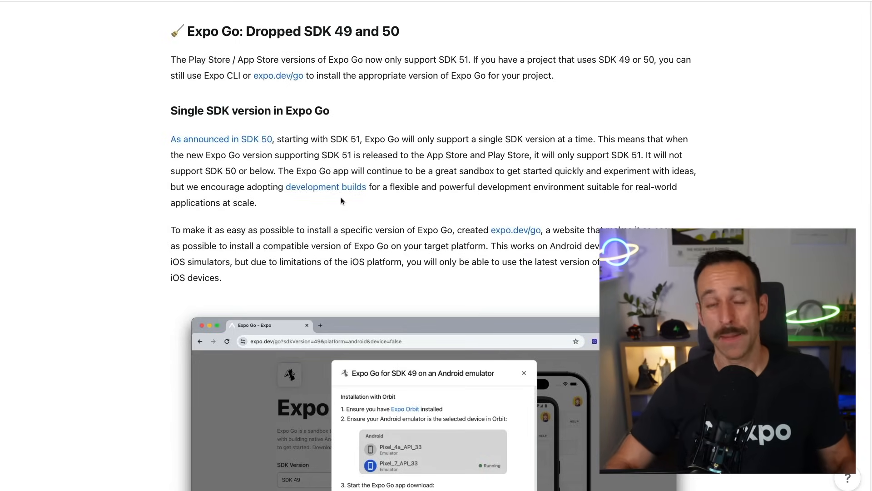
{"action": "mouse_move", "coordinate": [390, 119]}
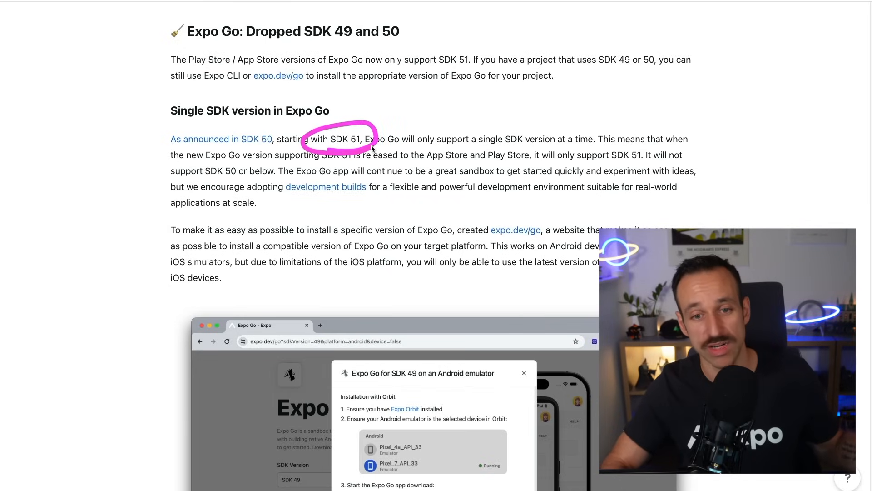
{"action": "mouse_move", "coordinate": [405, 177]}
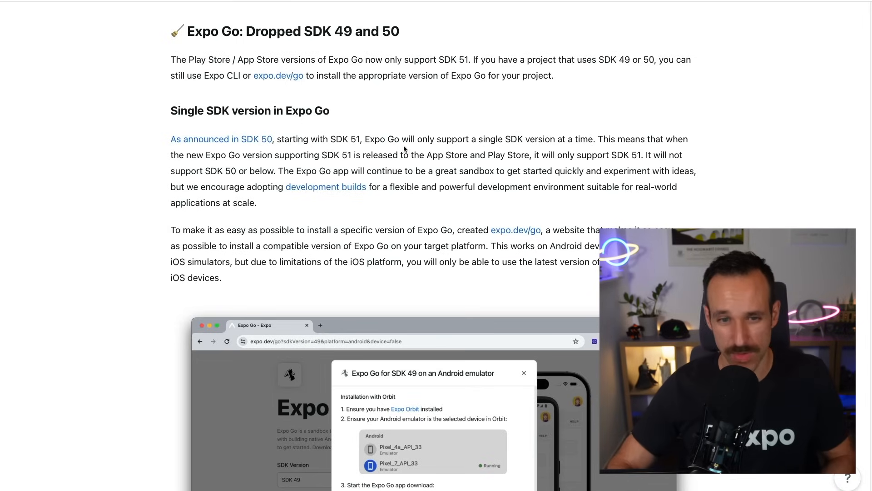
{"action": "mouse_move", "coordinate": [279, 85]}
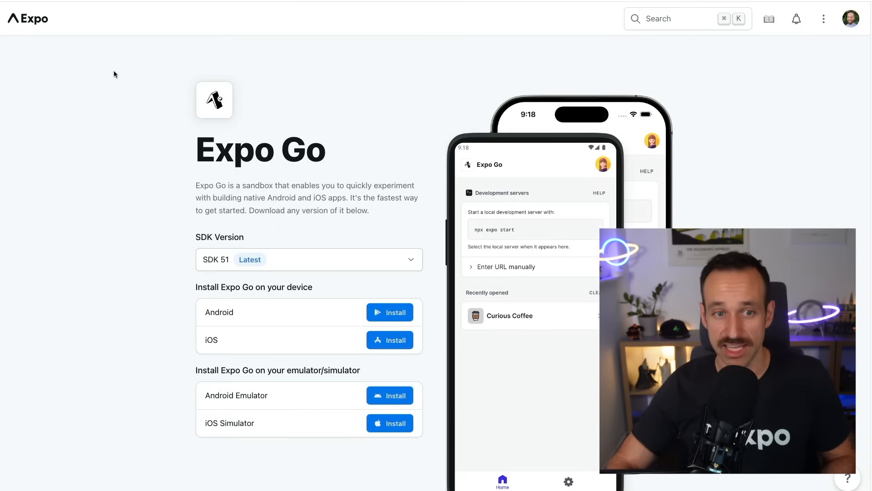
{"action": "mouse_move", "coordinate": [143, 140]}
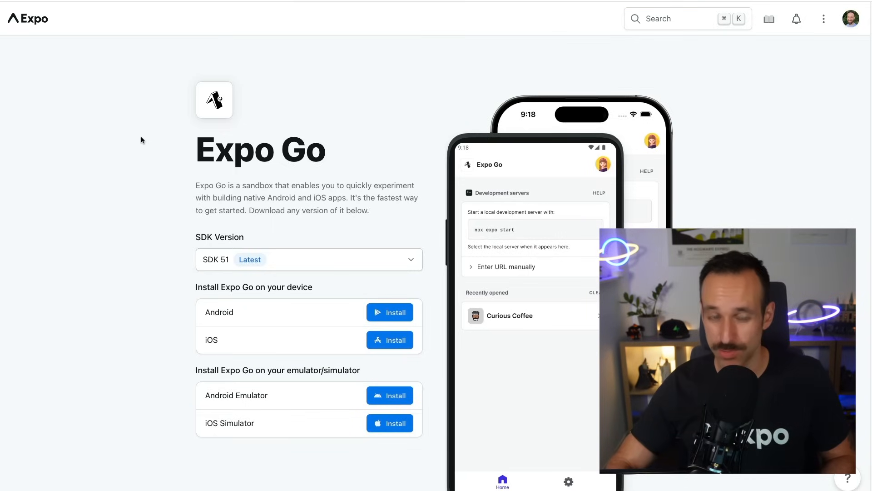
Step: Choose SDK 49 in the expo.dev/go SDK Version dropdown
{"action": "left_click", "coordinate": [309, 260]}
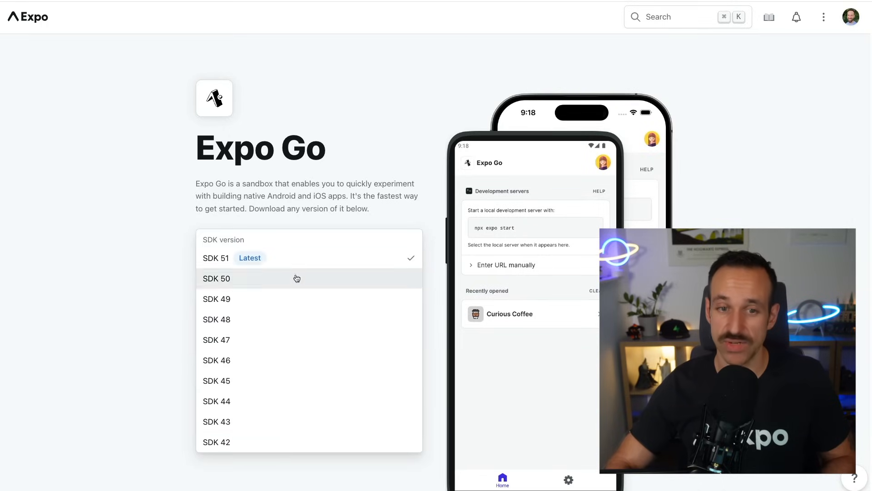
{"action": "mouse_move", "coordinate": [297, 349]}
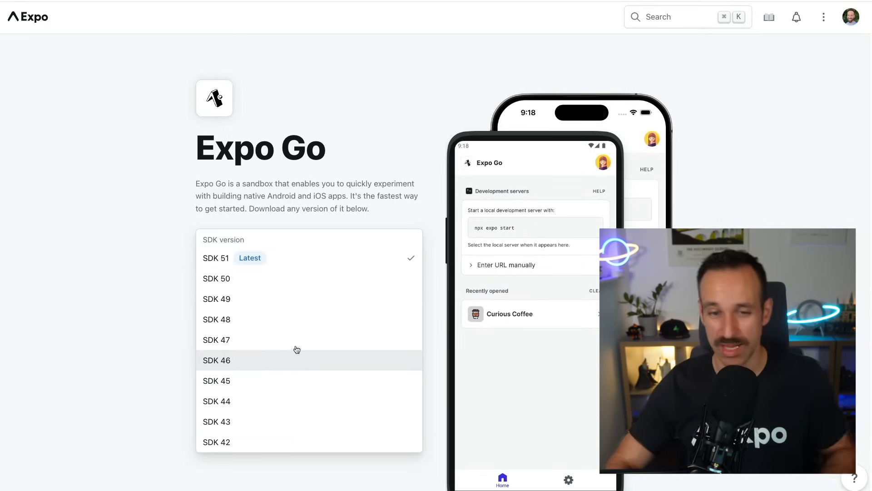
{"action": "left_click", "coordinate": [217, 299]}
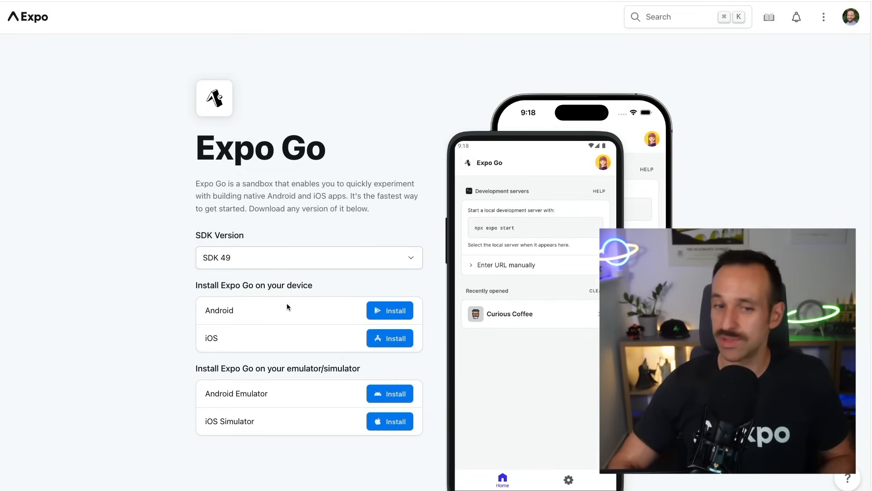
{"action": "left_click", "coordinate": [309, 258]}
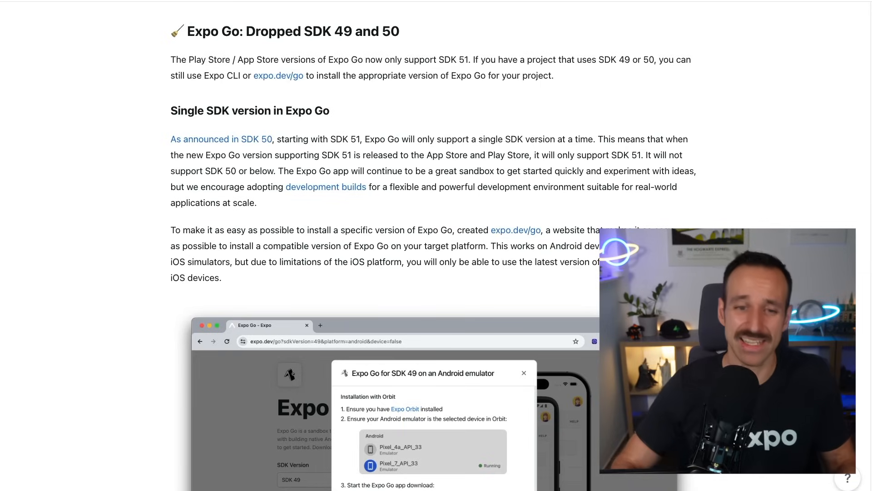
{"action": "mouse_move", "coordinate": [216, 226]}
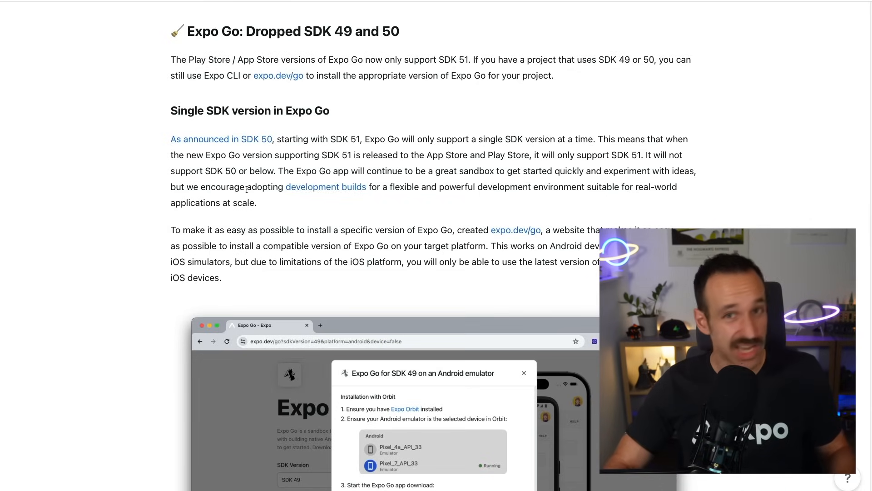
{"action": "mouse_move", "coordinate": [348, 169]}
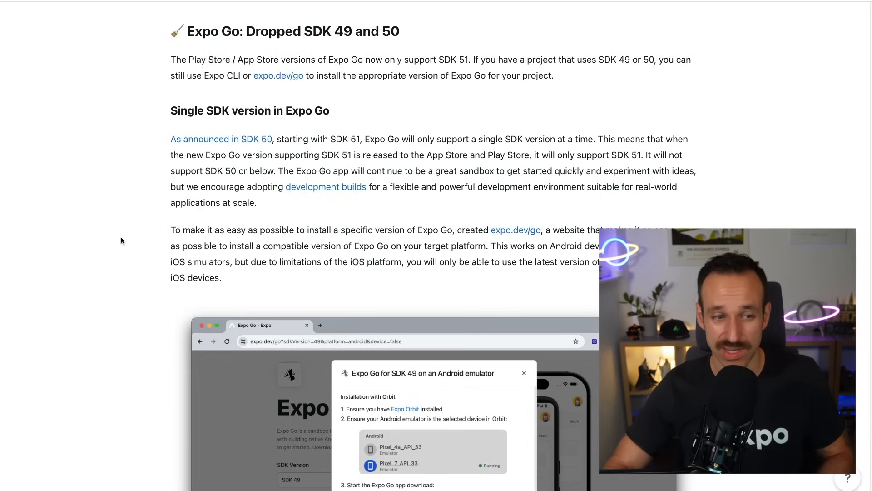
{"action": "mouse_move", "coordinate": [276, 224]}
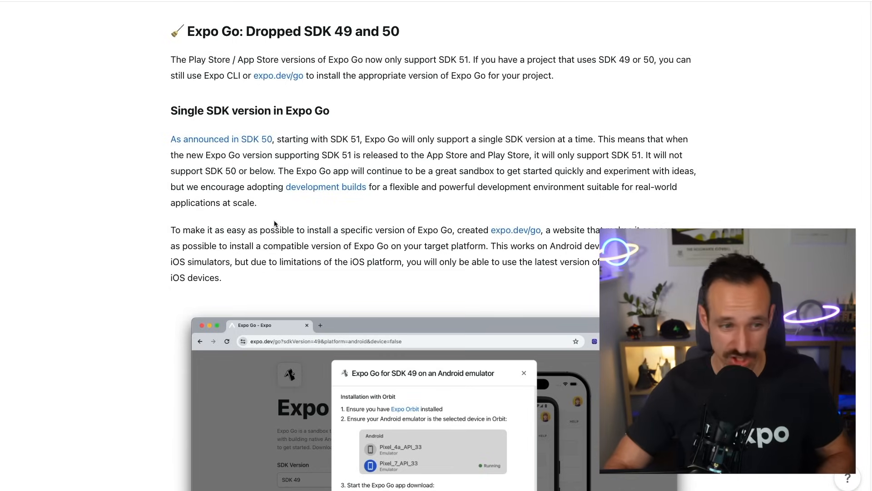
{"action": "scroll", "scroll_direction": "down", "scroll_amount": 3}
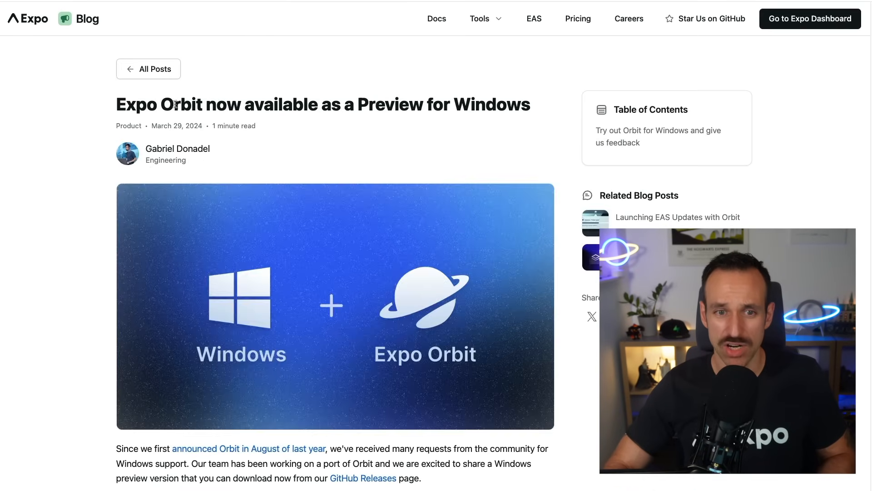
Step: Read down through the Orbit for Windows preview post's feature highlights
{"action": "scroll", "scroll_direction": "down", "scroll_amount": 3}
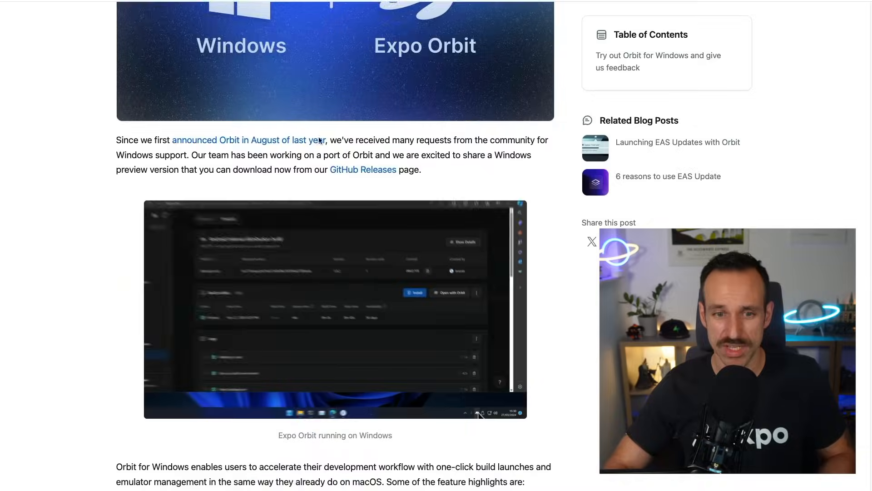
{"action": "scroll", "scroll_direction": "down", "scroll_amount": 3}
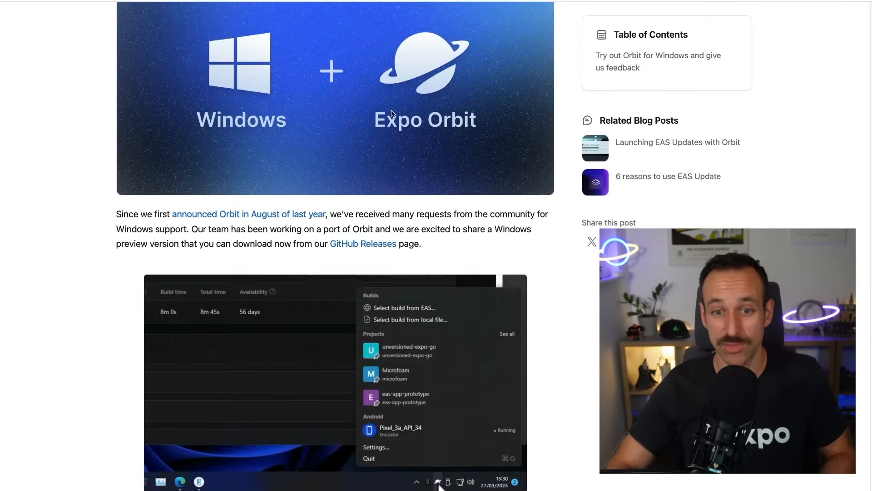
{"action": "scroll", "scroll_direction": "down", "scroll_amount": 3}
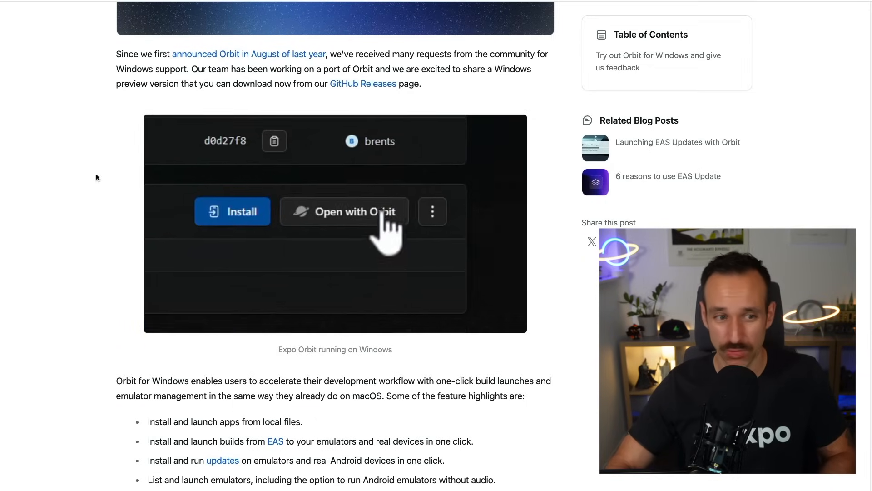
{"action": "scroll", "scroll_direction": "down", "scroll_amount": 3}
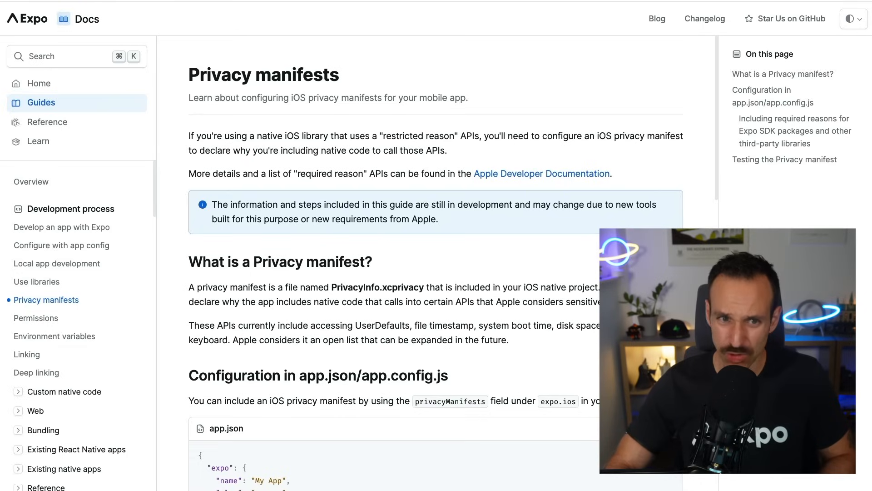
Step: Scroll the Privacy manifests guide to the app.json privacyManifests example and SDK 50+ note
{"action": "scroll", "scroll_direction": "down", "scroll_amount": 3}
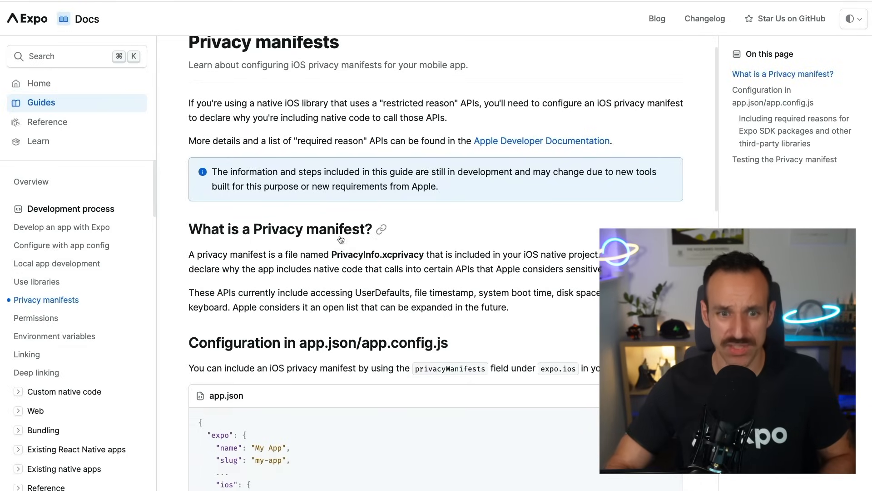
{"action": "scroll", "scroll_direction": "down", "scroll_amount": 3}
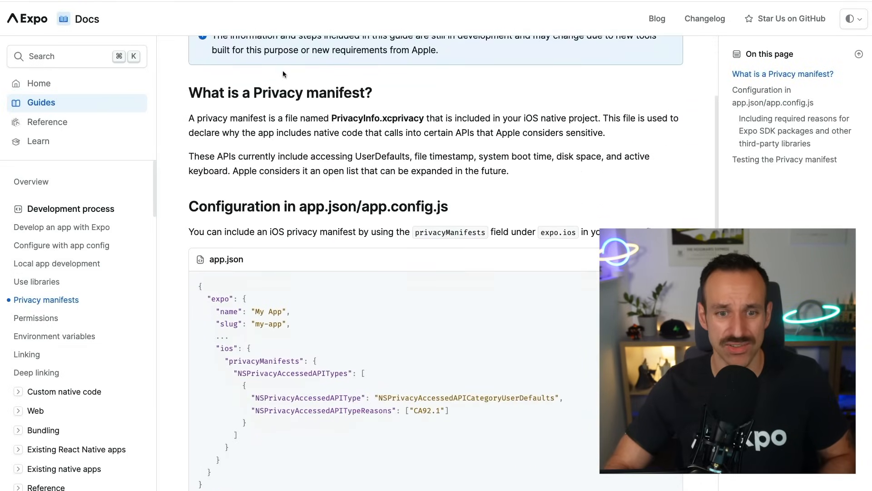
{"action": "scroll", "scroll_direction": "down", "scroll_amount": 3}
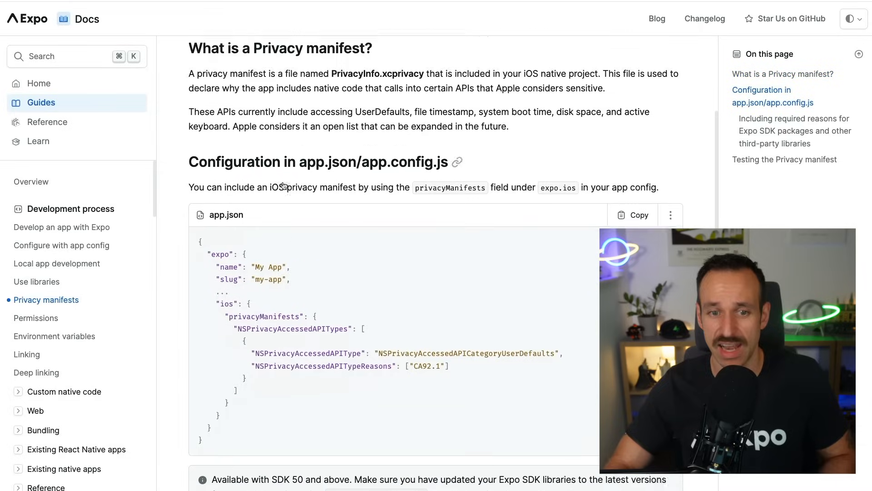
{"action": "scroll", "scroll_direction": "down", "scroll_amount": 3}
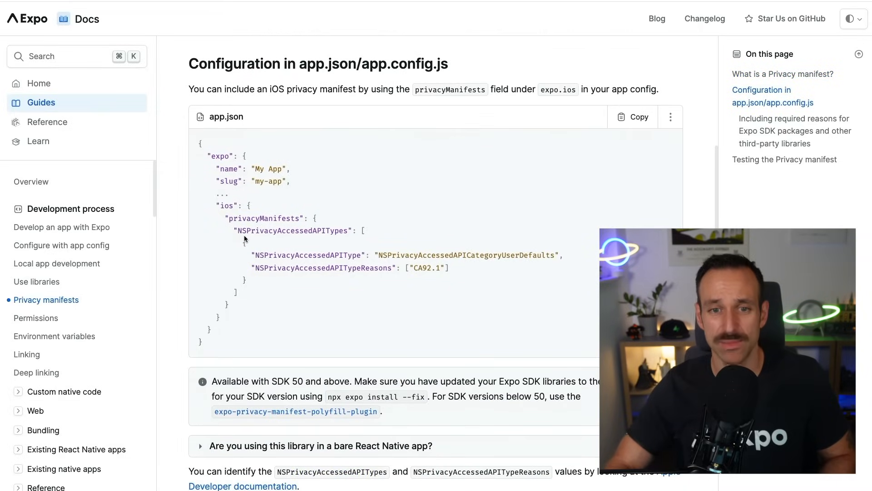
{"action": "mouse_move", "coordinate": [399, 216]}
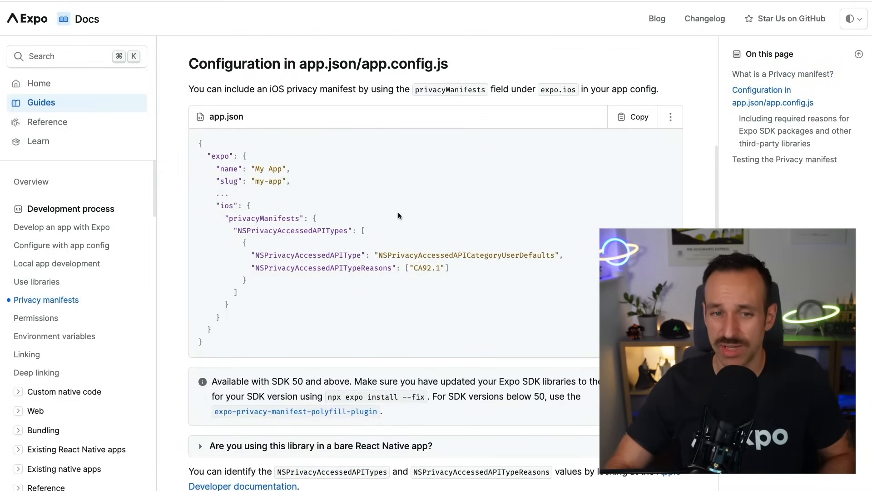
{"action": "mouse_move", "coordinate": [226, 226]}
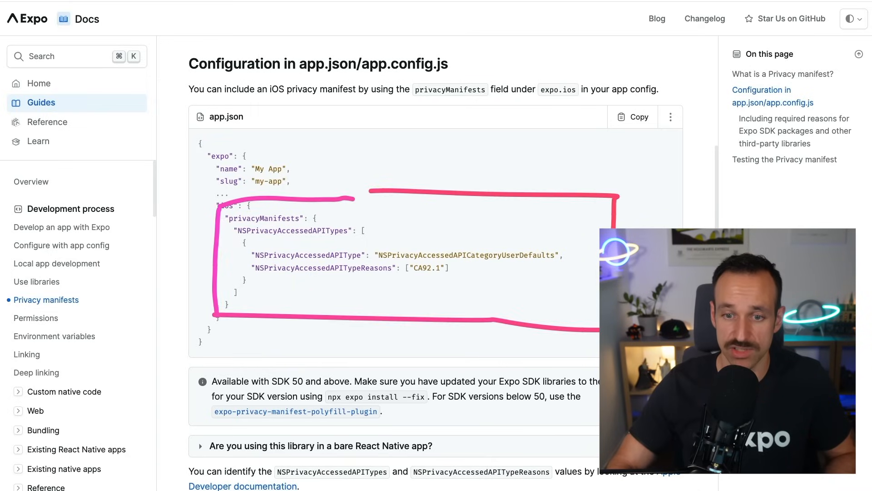
{"action": "mouse_move", "coordinate": [452, 215]}
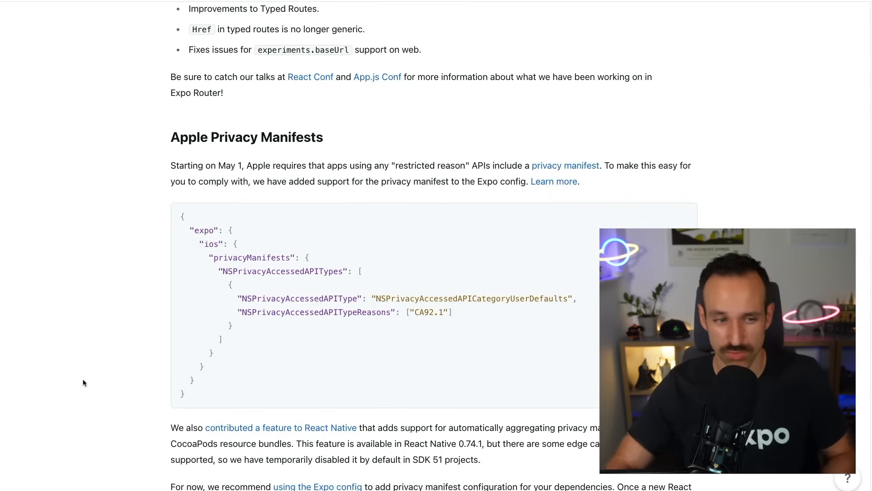
Step: Scroll past Apple Privacy Manifests to the 'Expo Go: Dropped SDK 49 and 50' heading
{"action": "scroll", "scroll_direction": "down", "scroll_amount": 3}
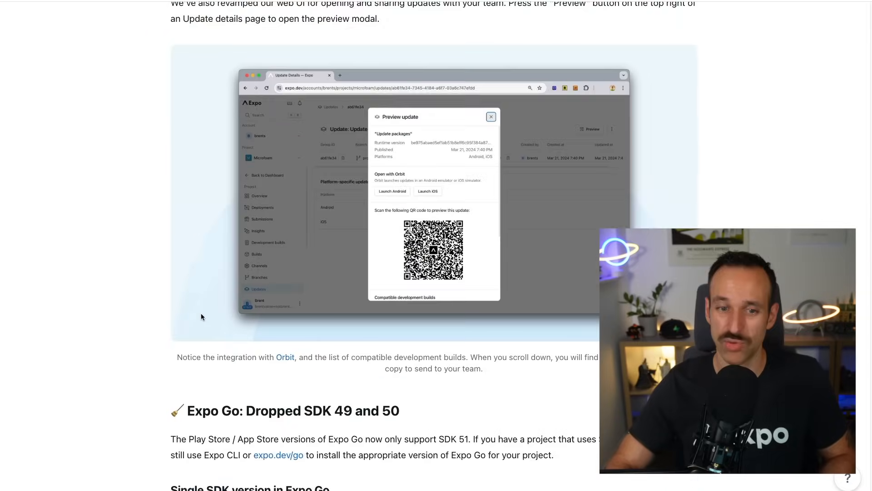
{"action": "scroll", "scroll_direction": "down", "scroll_amount": 3}
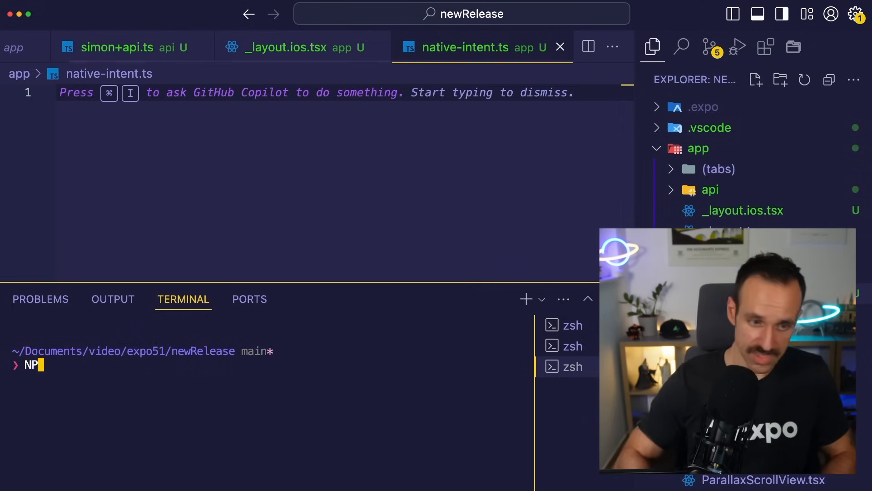
Step: Run npx expo lint and answer y to the ESLint install and configure prompt
{"action": "type", "text": "npx"}
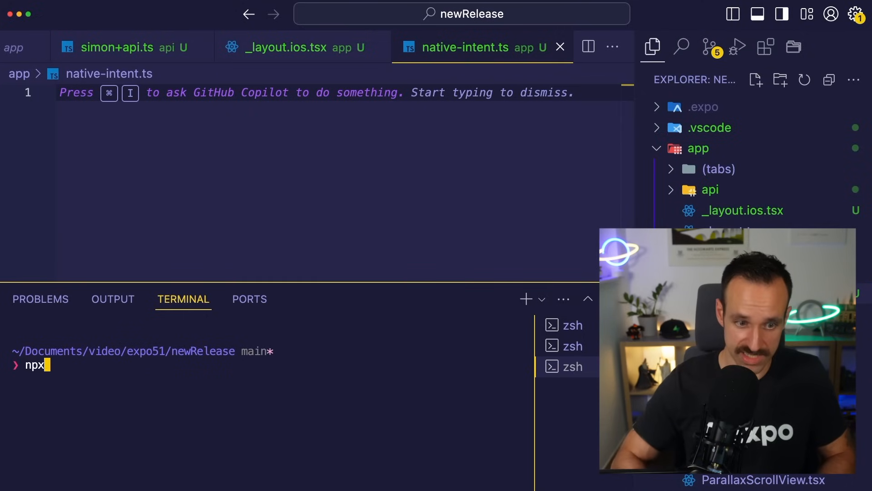
{"action": "type", "text": "expo lint"}
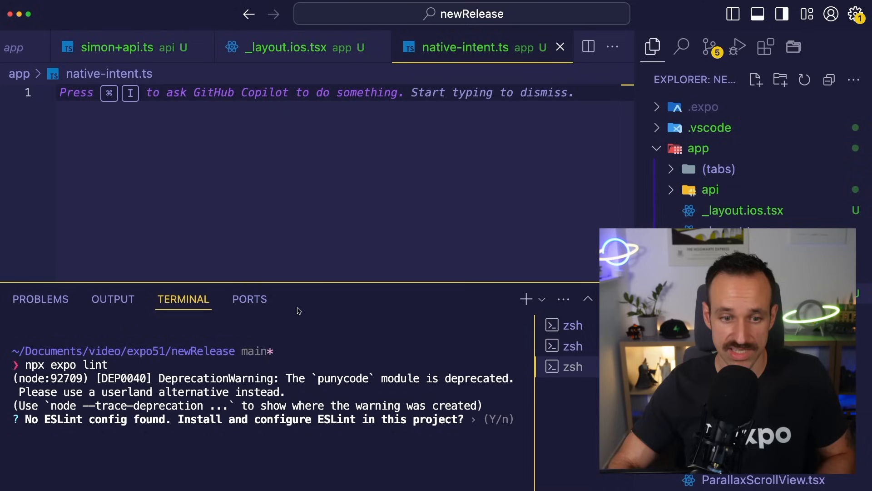
{"action": "key", "text": "y"}
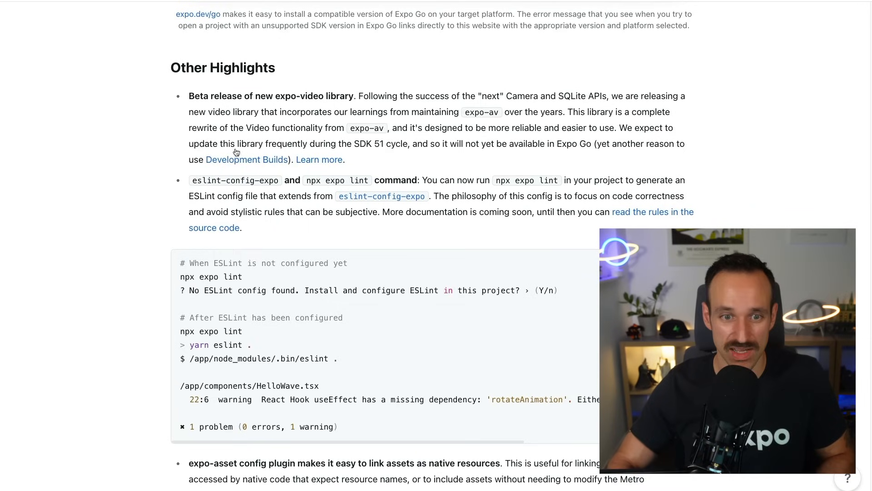
Step: Highlight text and scroll to the Create Expo package-manager support item
{"action": "left_click_drag", "start_coordinate": [438, 180], "coordinate": [490, 180]}
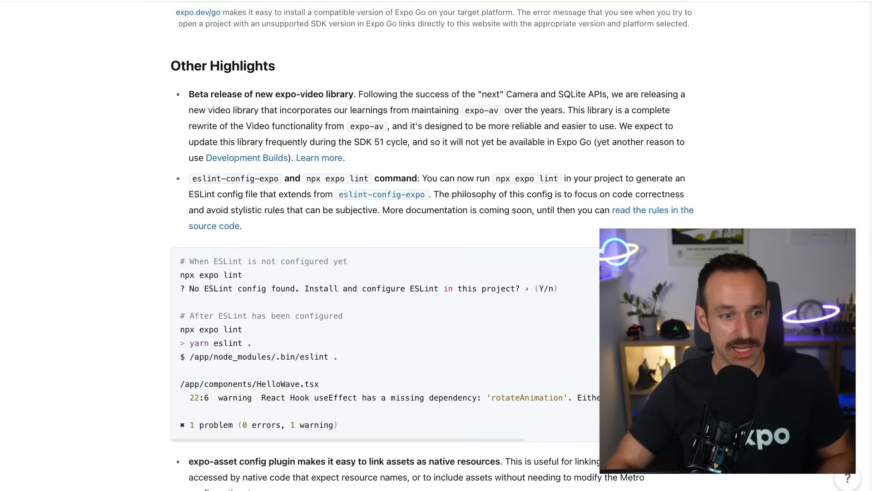
{"action": "mouse_move", "coordinate": [359, 347]}
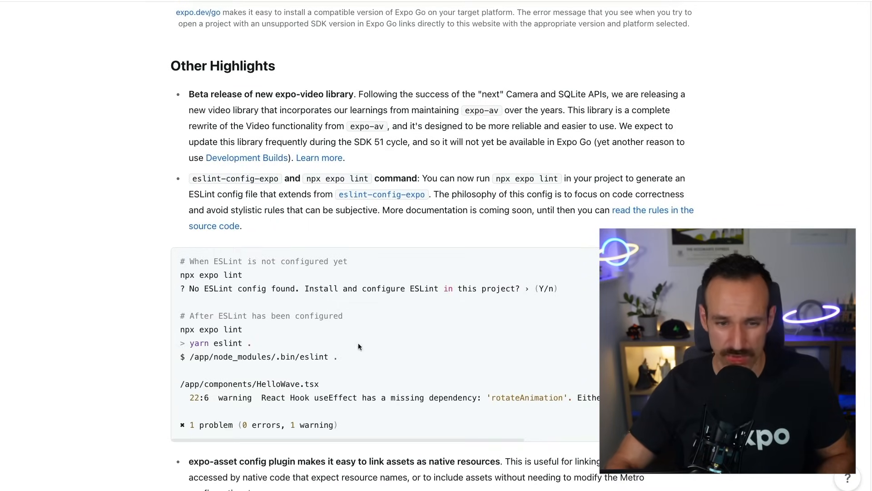
{"action": "scroll", "scroll_direction": "down", "scroll_amount": 3}
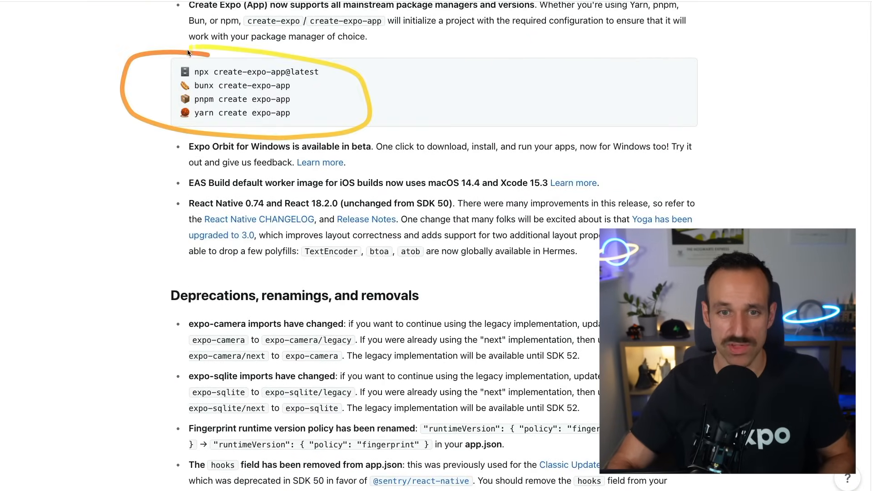
{"action": "mouse_move", "coordinate": [194, 106]}
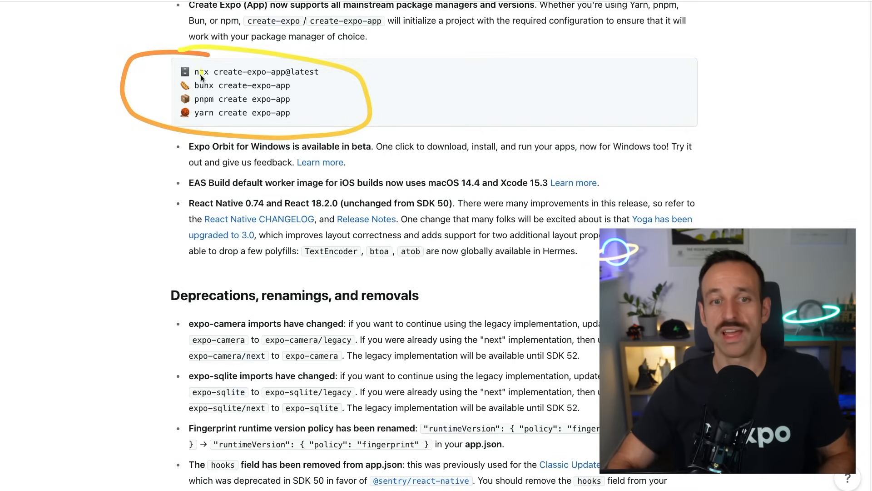
{"action": "mouse_move", "coordinate": [154, 84]}
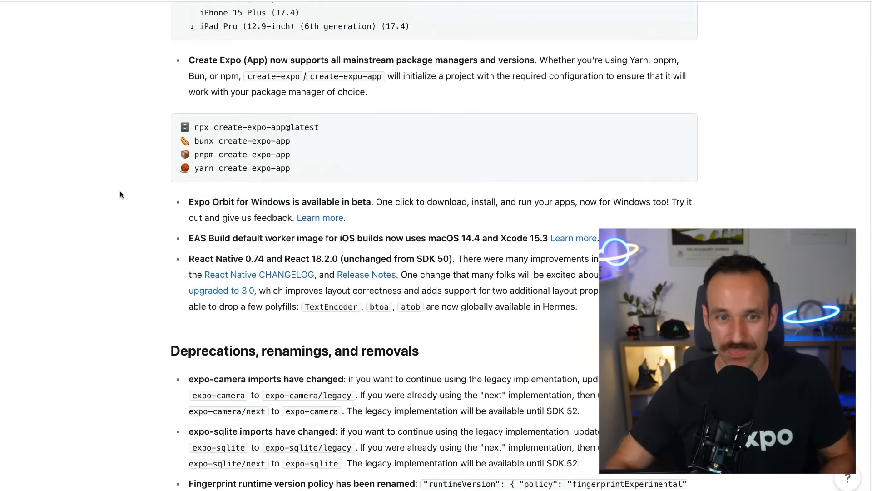
Step: Scroll up to the Expo CLI run:ios --device over-the-network example
{"action": "scroll", "scroll_direction": "up", "scroll_amount": 3}
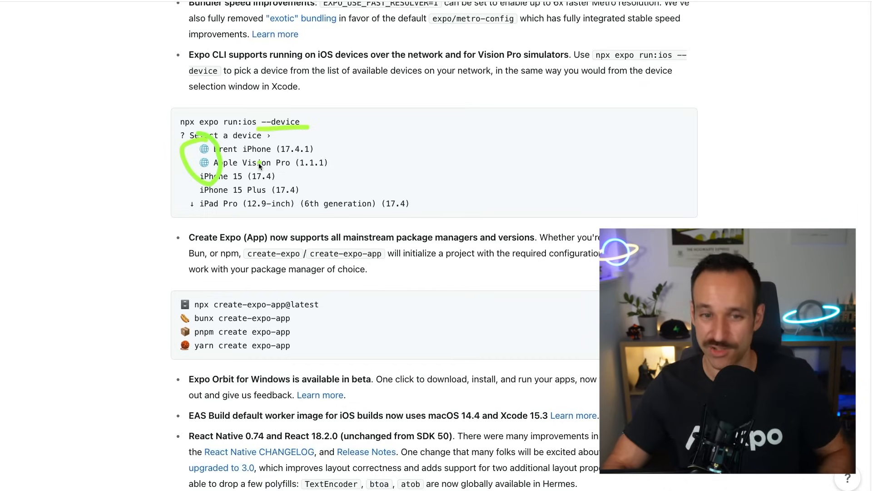
{"action": "mouse_move", "coordinate": [160, 349]}
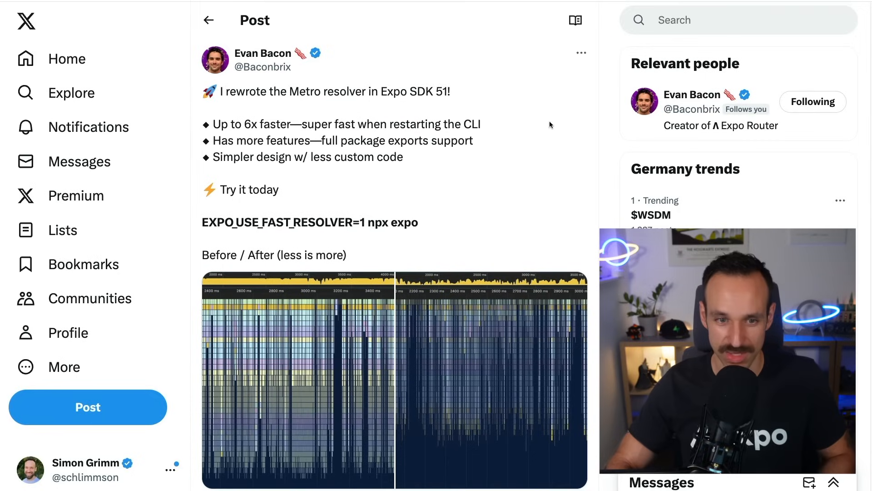
{"action": "left_click_drag", "start_coordinate": [218, 125], "coordinate": [345, 124]}
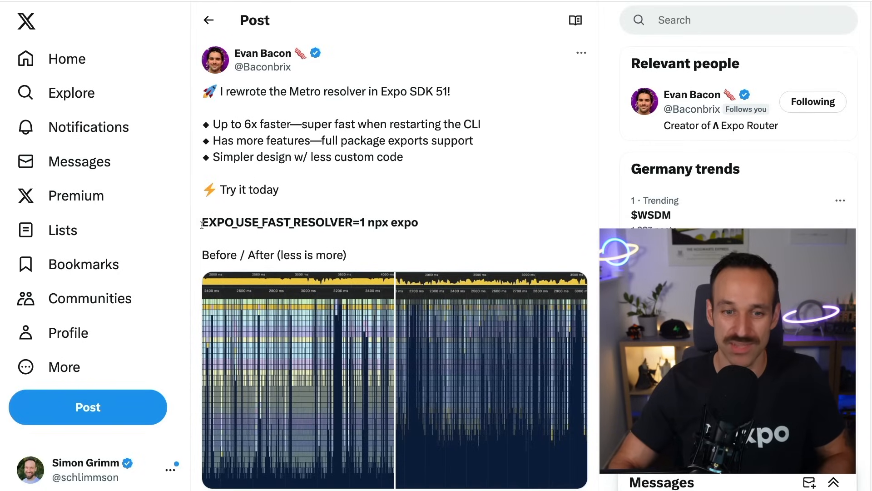
{"action": "left_click_drag", "start_coordinate": [203, 221], "coordinate": [306, 222]}
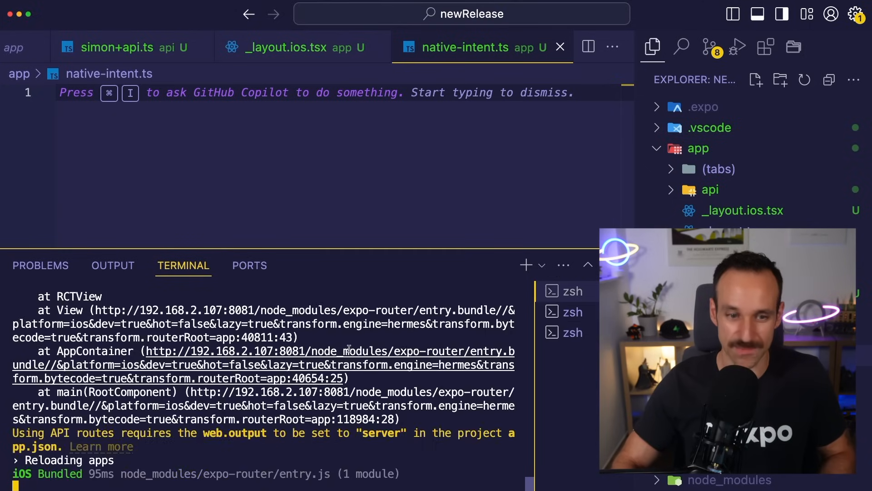
Step: Stop the running dev server with Ctrl+C and clear the terminal
{"action": "key", "text": "Ctrl+c"}
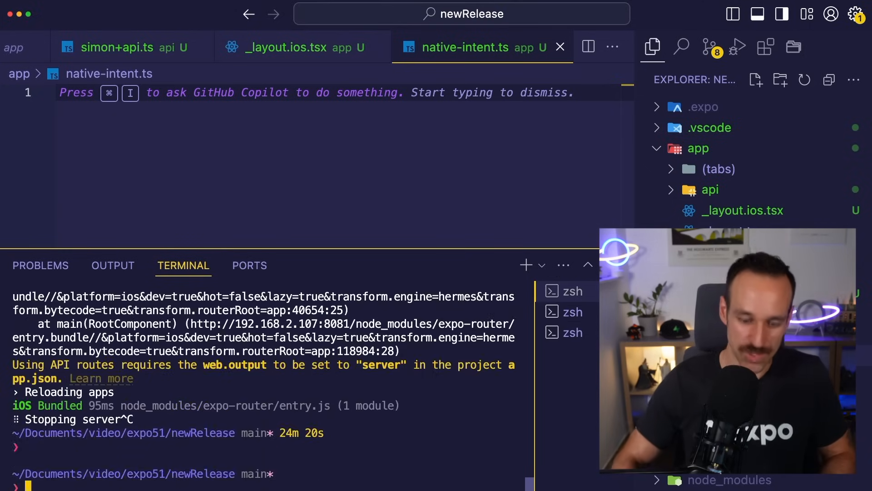
{"action": "type", "text": "npx expo"}
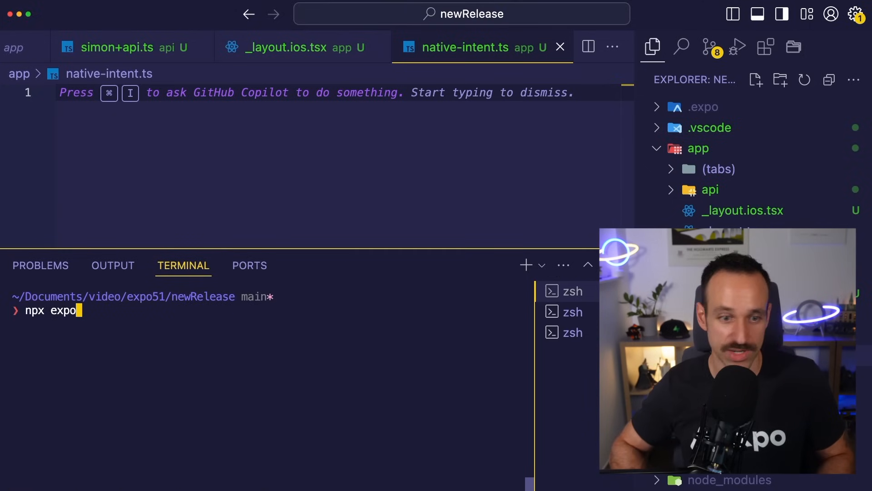
{"action": "key", "text": "Enter"}
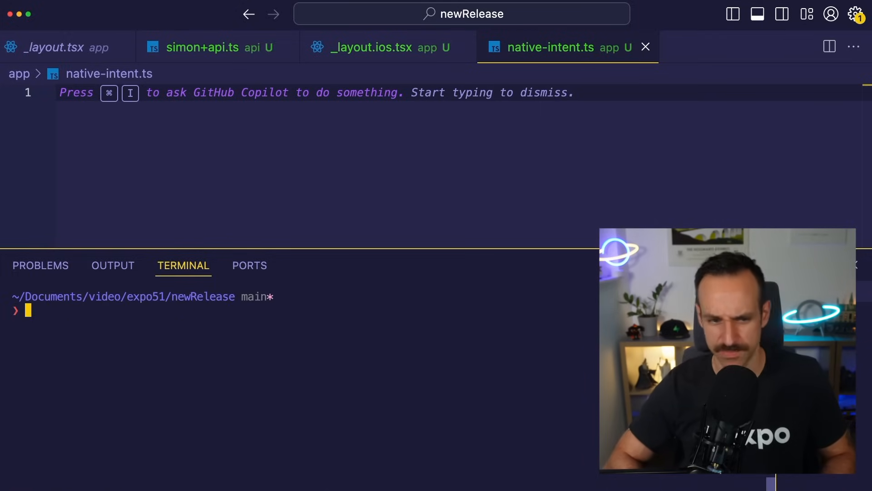
Step: Start the dev server with EXPO_USE_FAST_RESOLVER=1 npx expo, showing its command menu
{"action": "type", "text": "EXPO_USE_FAST_RESOLVER=1 npx expo"}
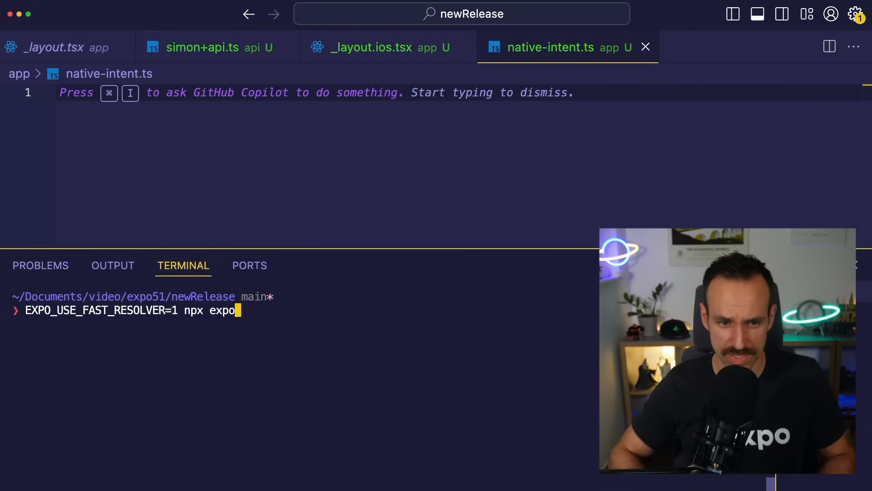
{"action": "key", "text": "Enter"}
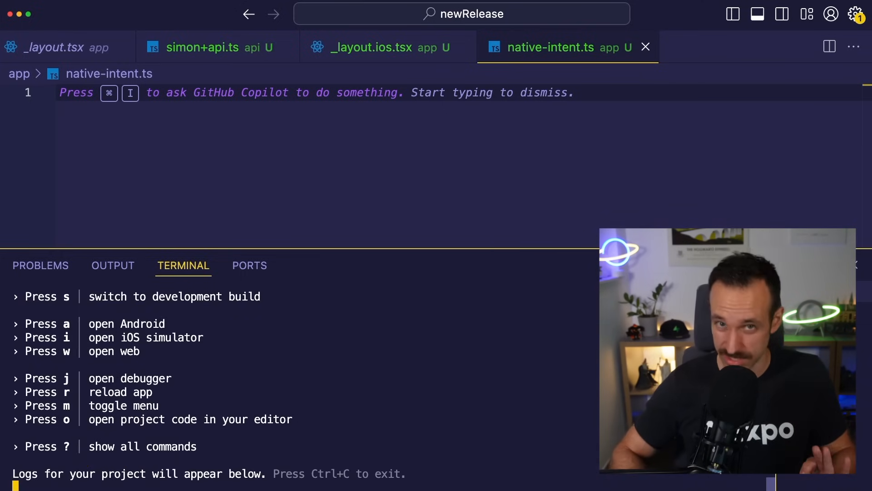
{"action": "key", "text": "Cmd+I"}
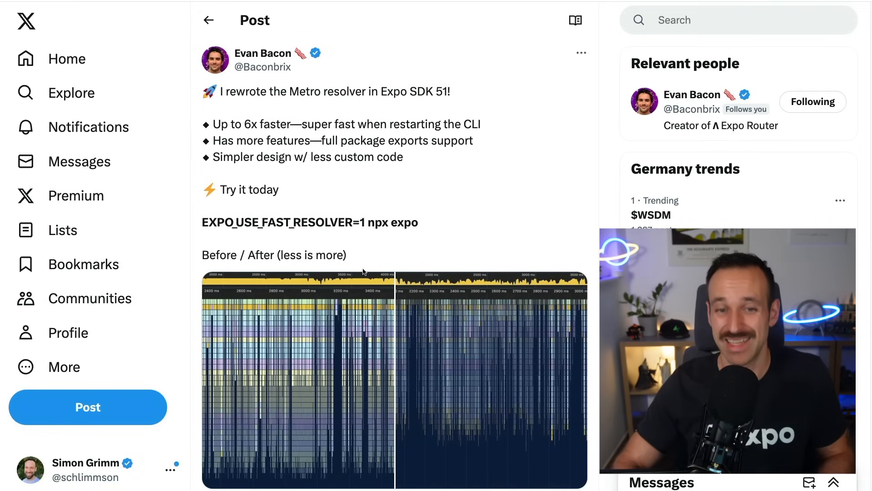
Step: Select the EXPO_USE_FAST_RESOLVER=1 npx expo line in Evan Bacon's Metro resolver post
{"action": "scroll", "scroll_direction": "down", "scroll_amount": 3}
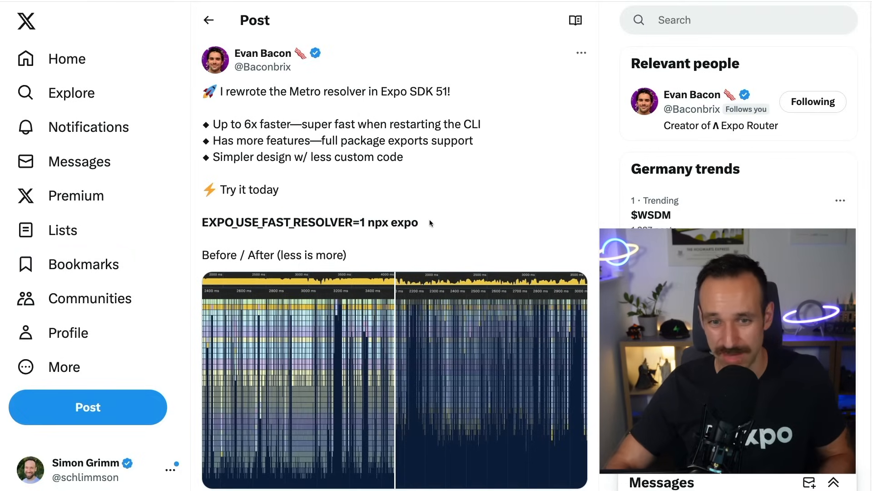
{"action": "triple_click", "coordinate": [310, 222]}
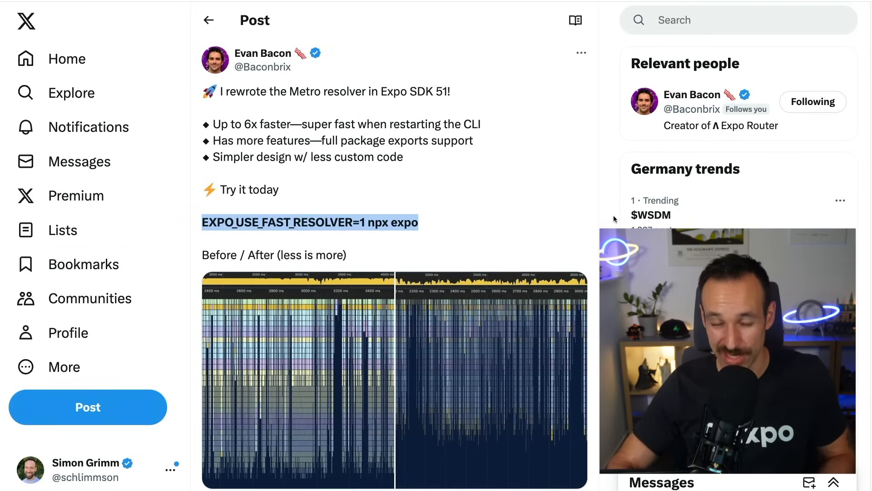